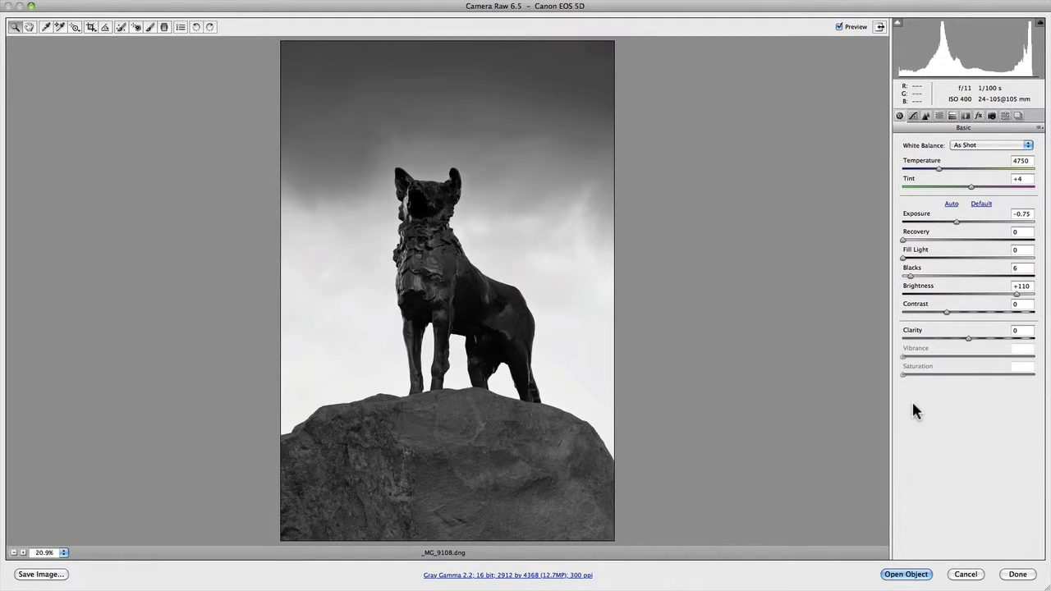
{"action": "mouse_move", "coordinate": [919, 144]}
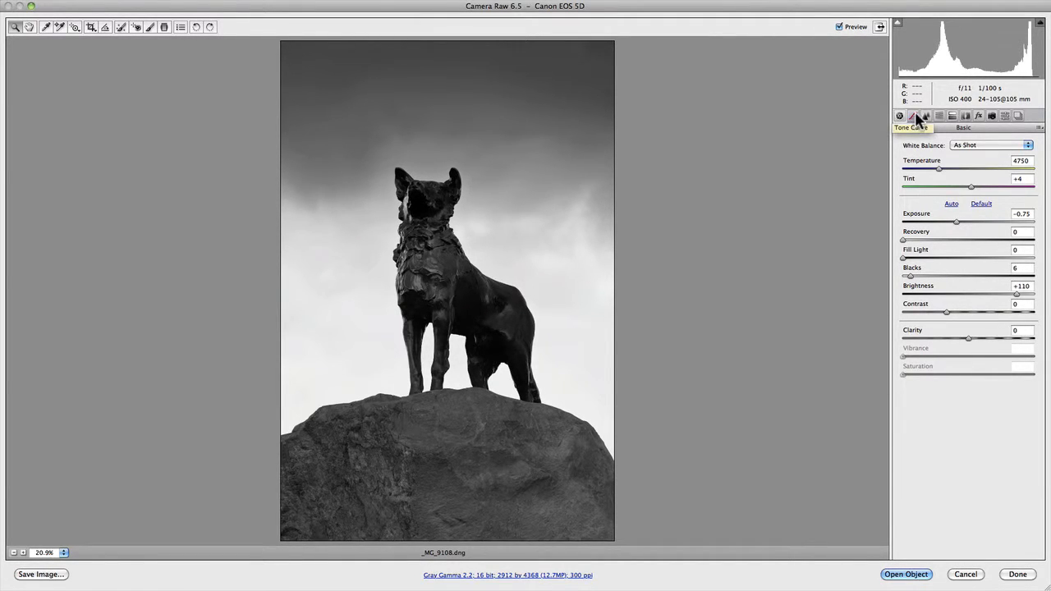
Show the Tone Curve panel's Parametric view, with all four region sliders at zero.
{"action": "left_click", "coordinate": [926, 115]}
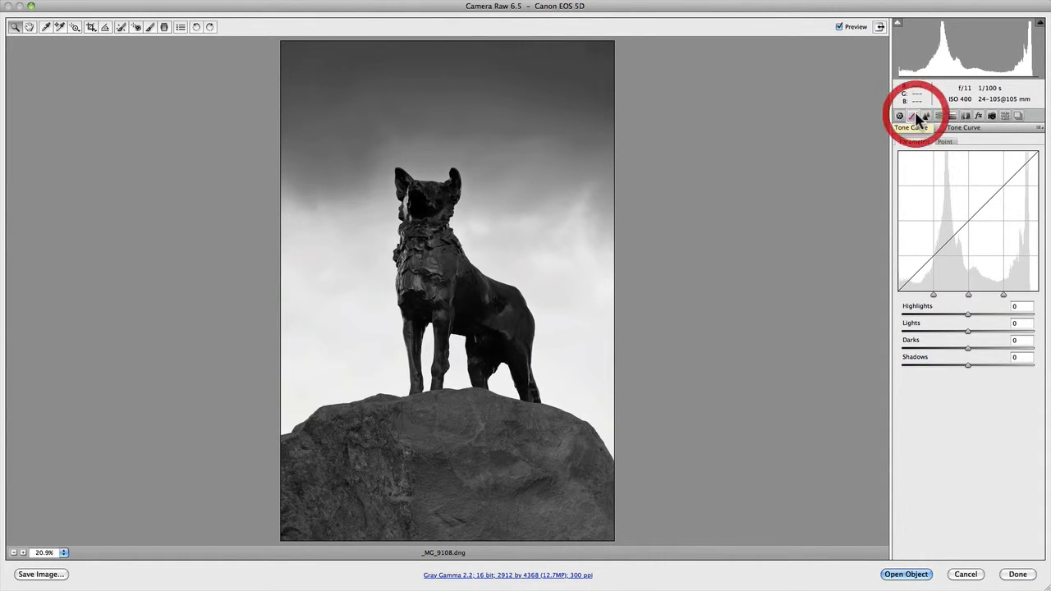
{"action": "left_click", "coordinate": [912, 115]}
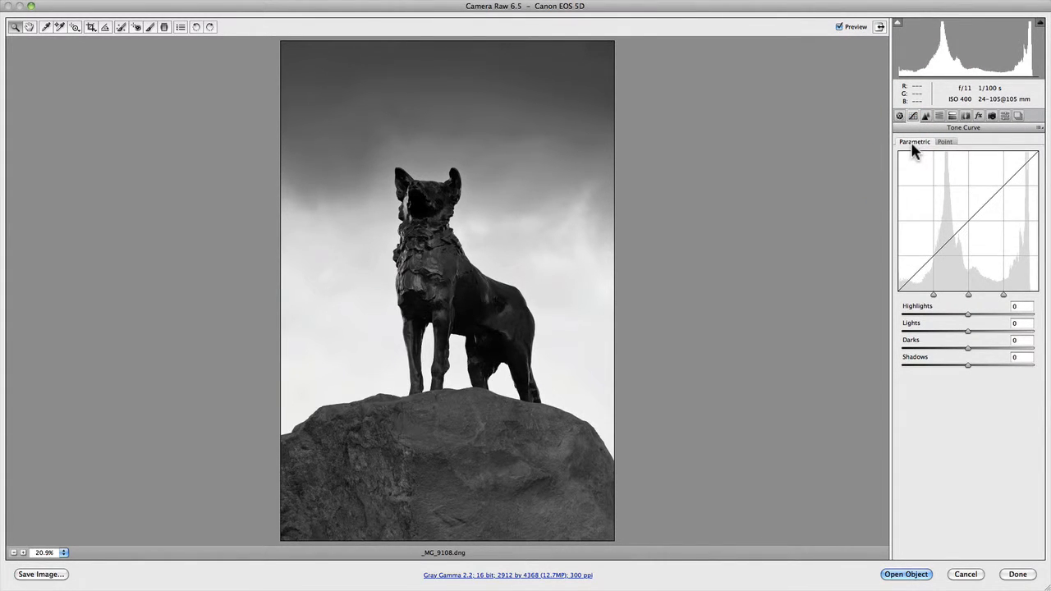
{"action": "left_click", "coordinate": [945, 142]}
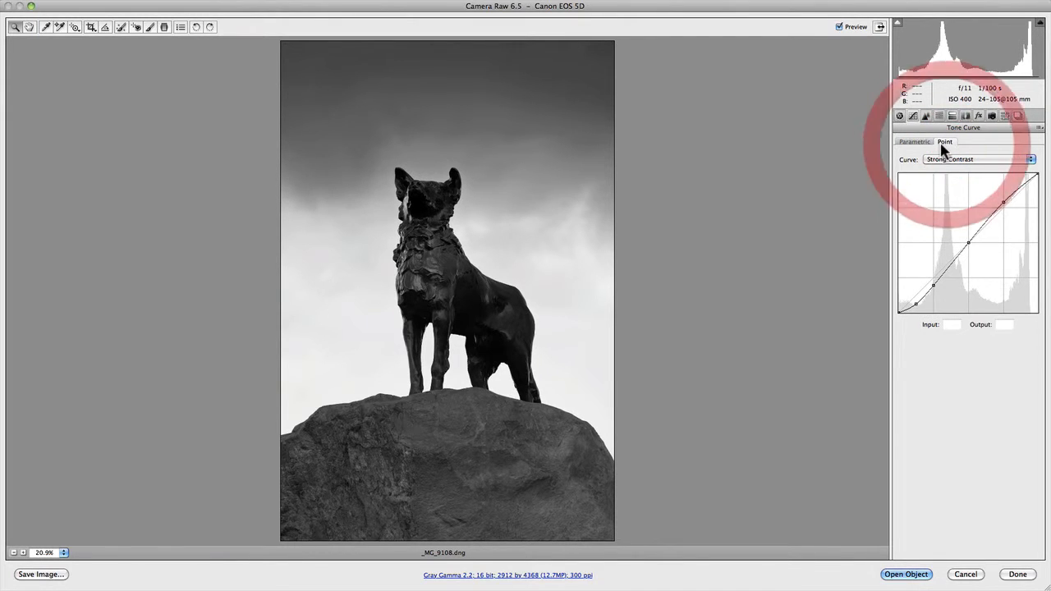
{"action": "left_click", "coordinate": [914, 142]}
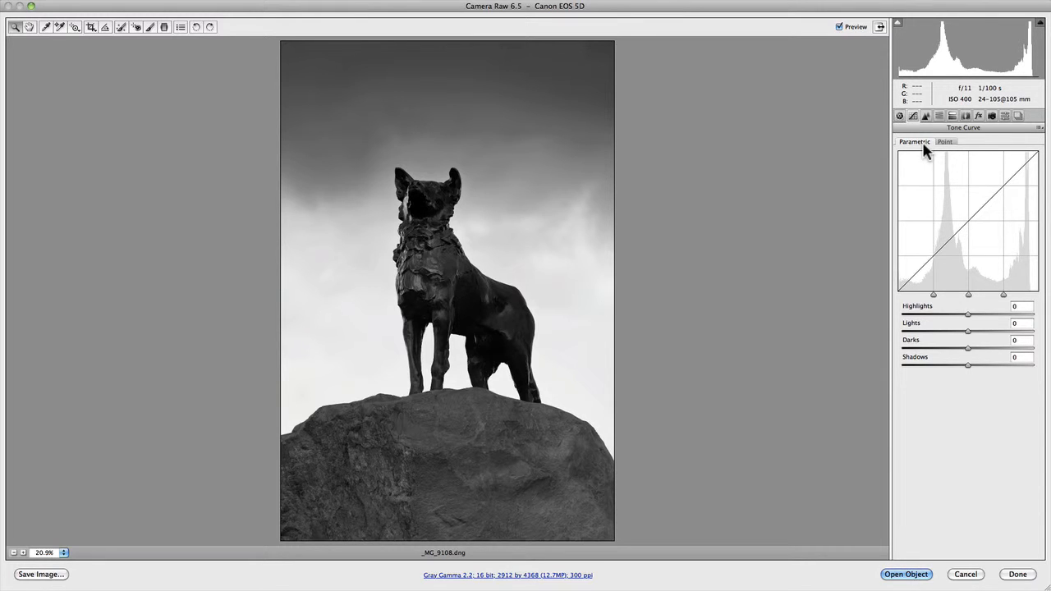
{"action": "mouse_move", "coordinate": [992, 302]}
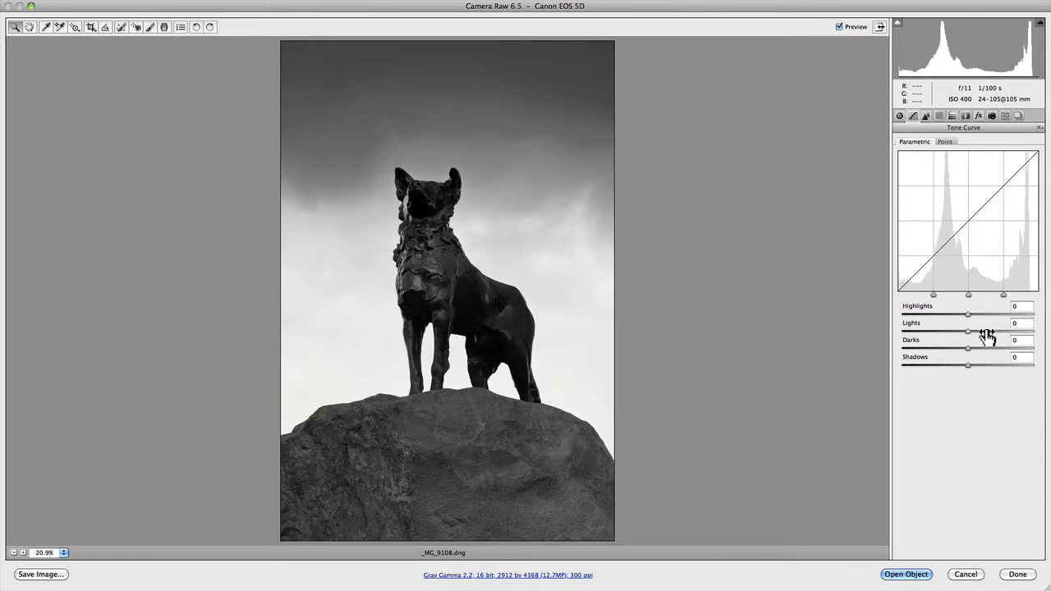
{"action": "mouse_move", "coordinate": [990, 374]}
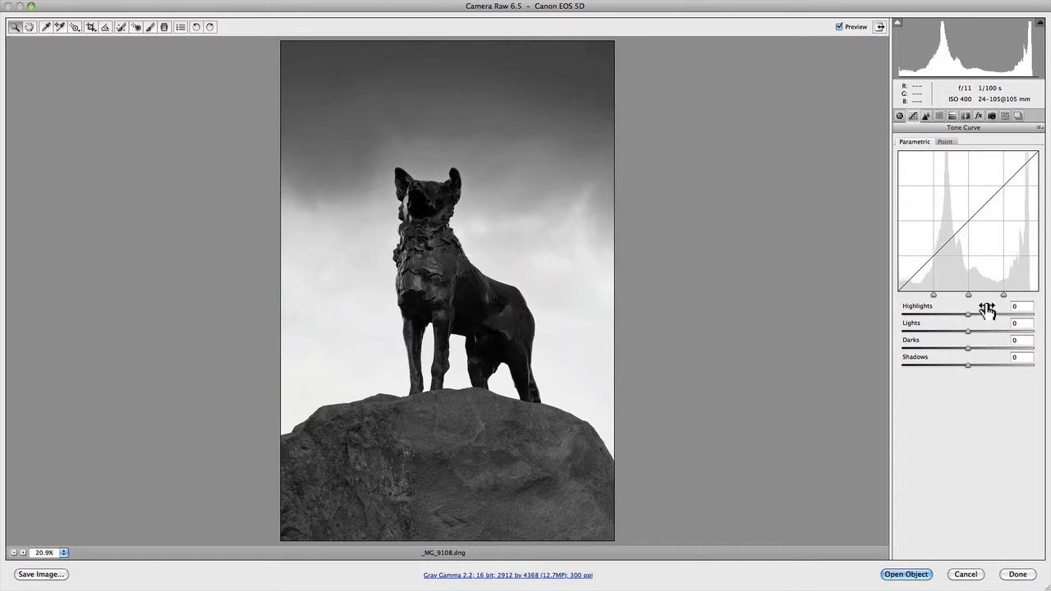
{"action": "mouse_move", "coordinate": [981, 308]}
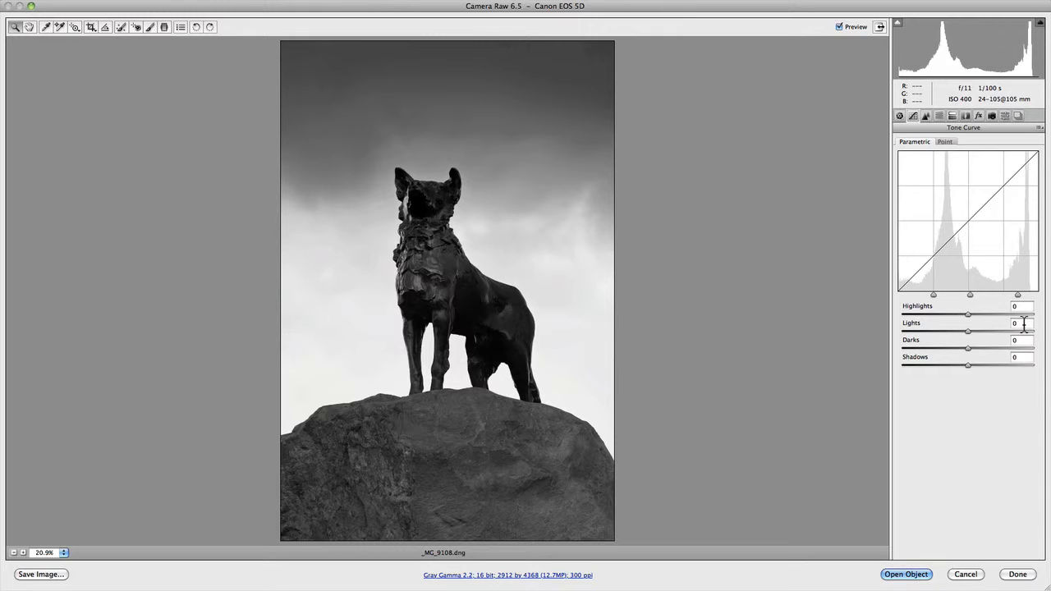
{"action": "mouse_move", "coordinate": [1022, 308]}
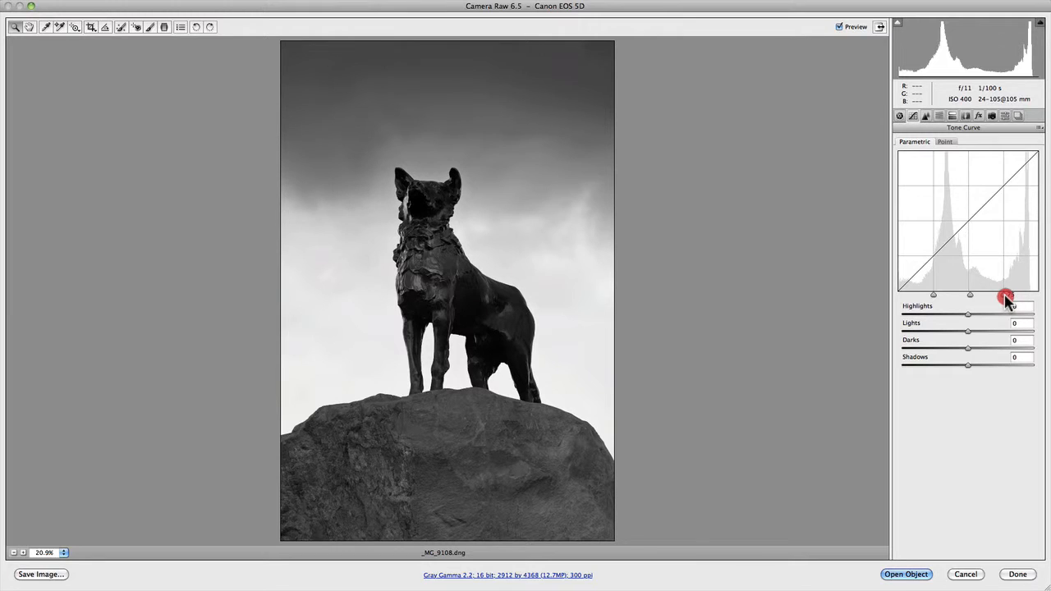
{"action": "left_click_drag", "start_coordinate": [1006, 298], "coordinate": [969, 294]}
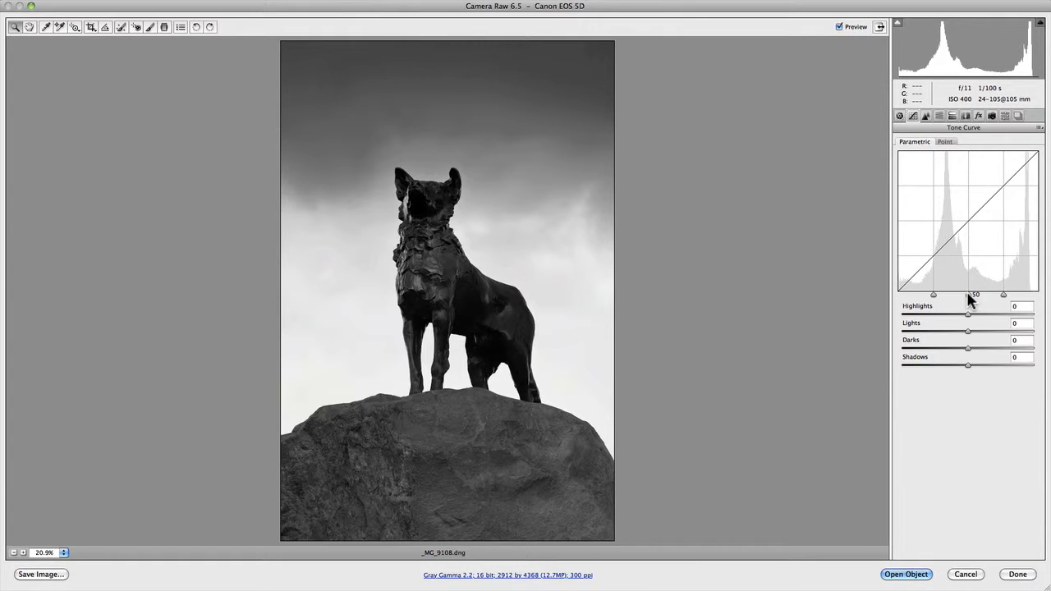
{"action": "mouse_move", "coordinate": [965, 231]}
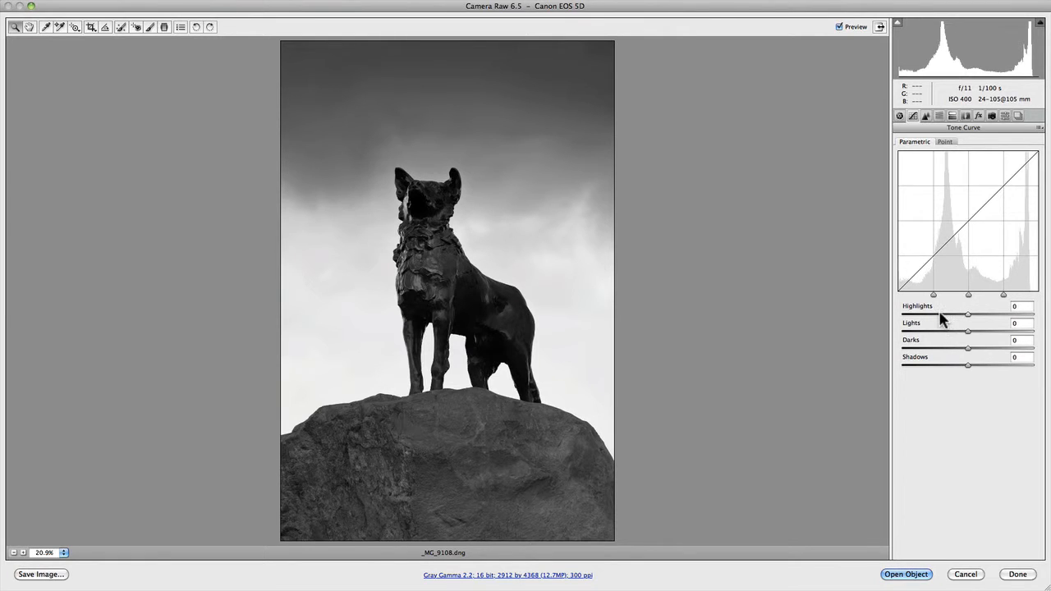
{"action": "mouse_move", "coordinate": [942, 376]}
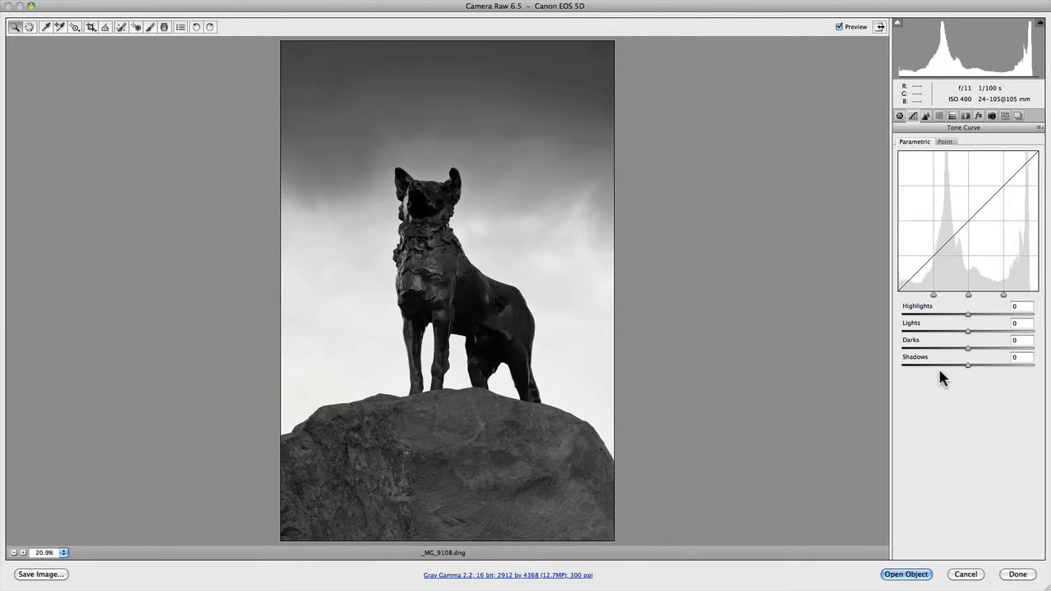
{"action": "mouse_move", "coordinate": [924, 201]}
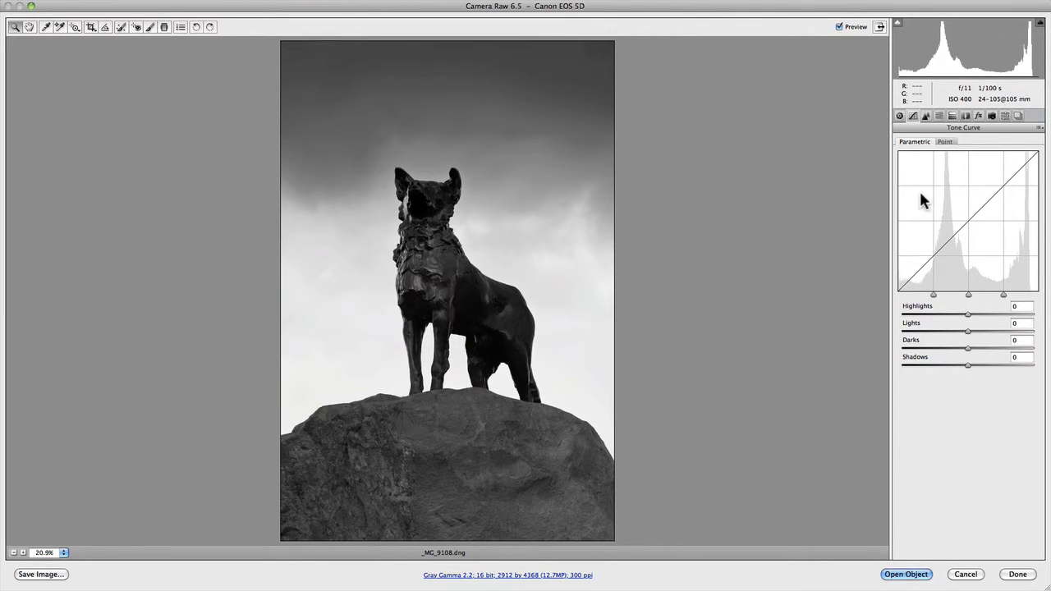
{"action": "mouse_move", "coordinate": [978, 230]}
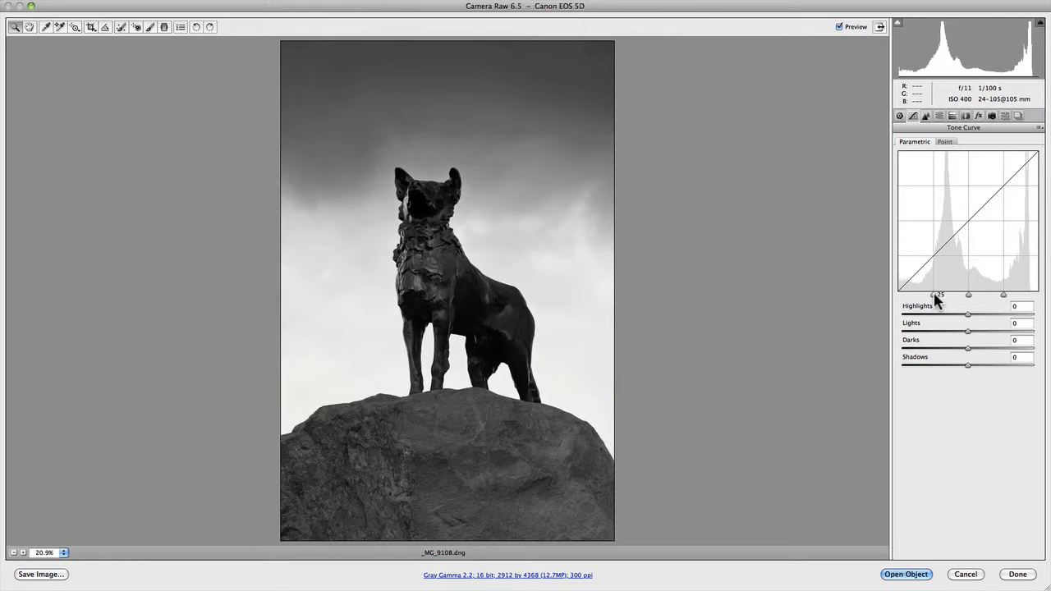
{"action": "mouse_move", "coordinate": [966, 300]}
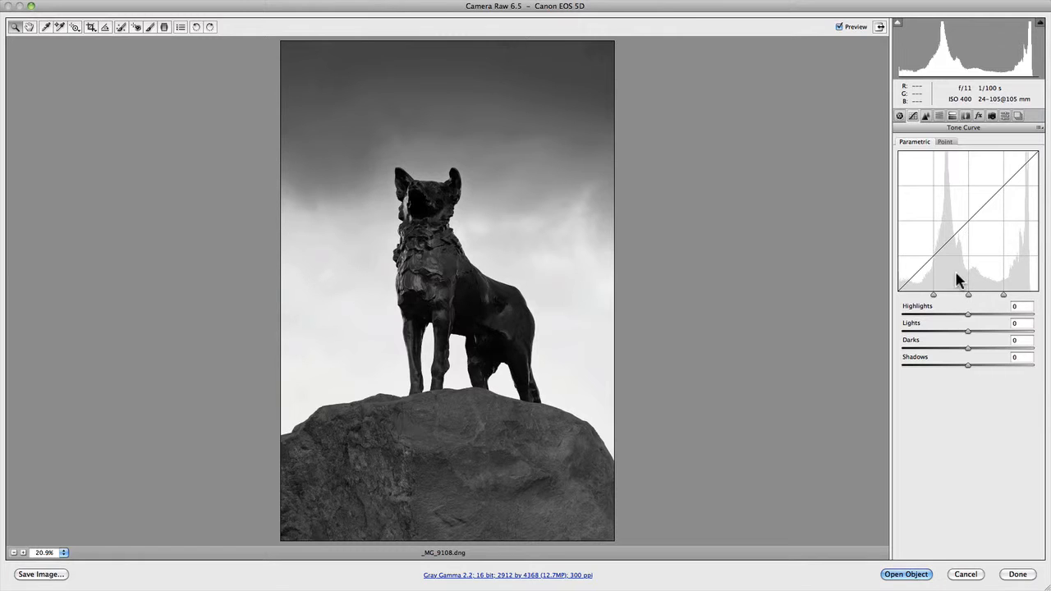
{"action": "mouse_move", "coordinate": [955, 223]}
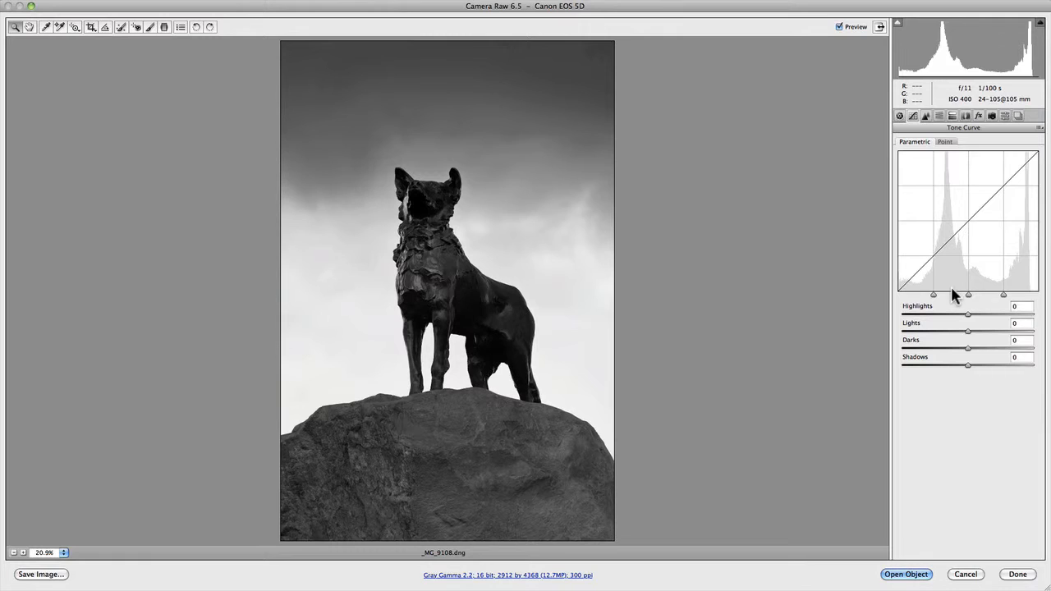
{"action": "mouse_move", "coordinate": [970, 300]}
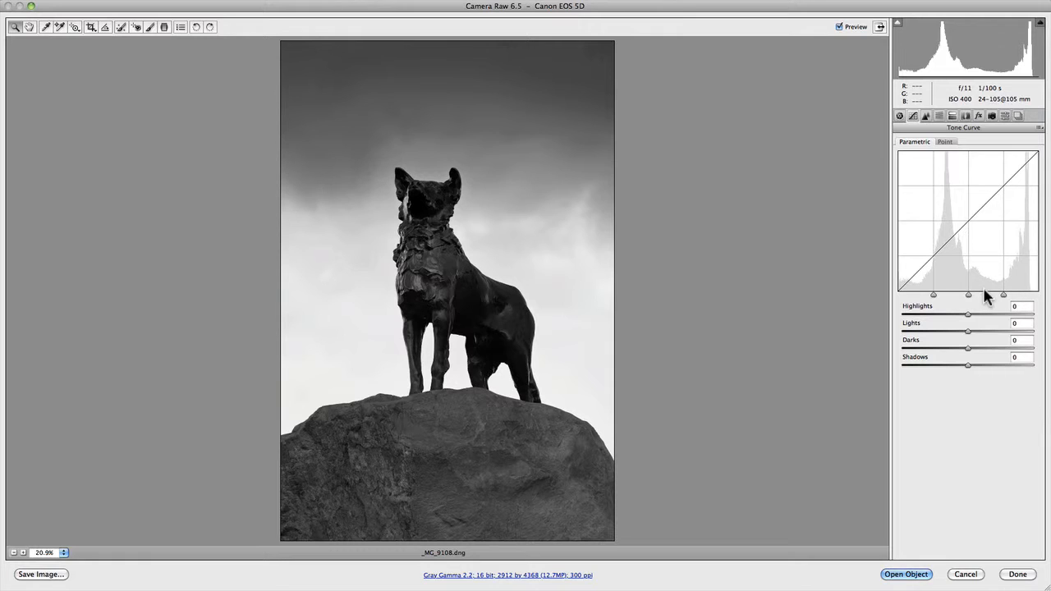
{"action": "mouse_move", "coordinate": [990, 294]}
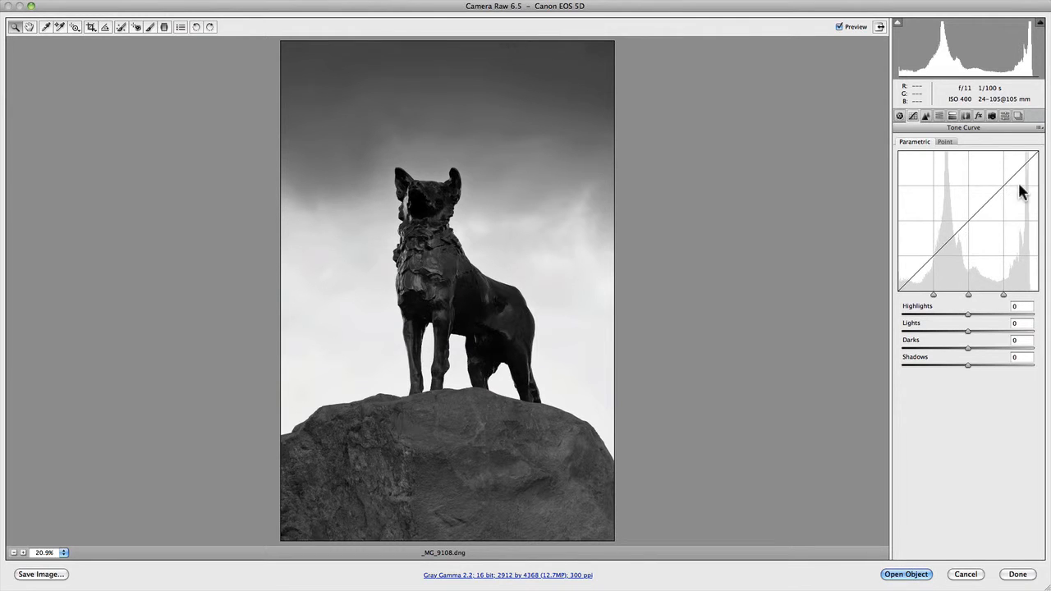
{"action": "mouse_move", "coordinate": [1032, 285]}
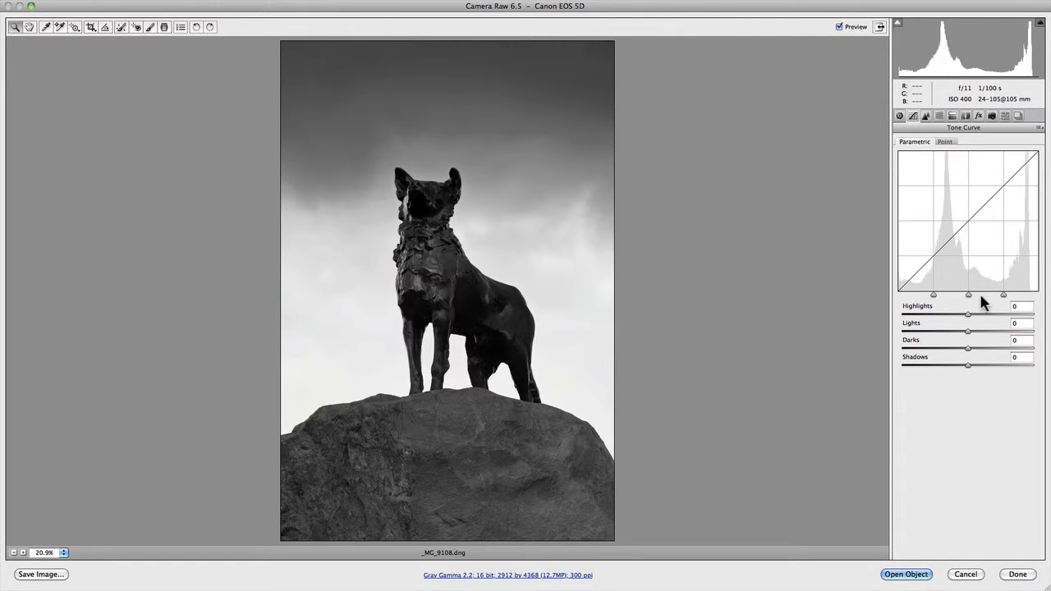
{"action": "mouse_move", "coordinate": [987, 303]}
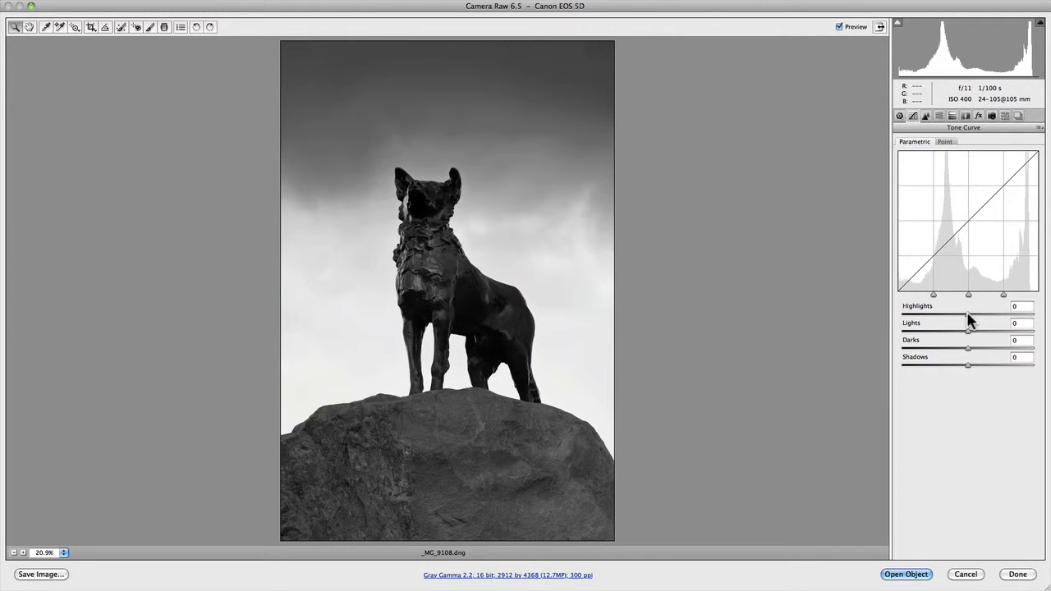
Lift Highlights to +42 and shift the highlights split point, then reset all sliders to 0.
{"action": "left_click_drag", "start_coordinate": [968, 317], "coordinate": [985, 317]}
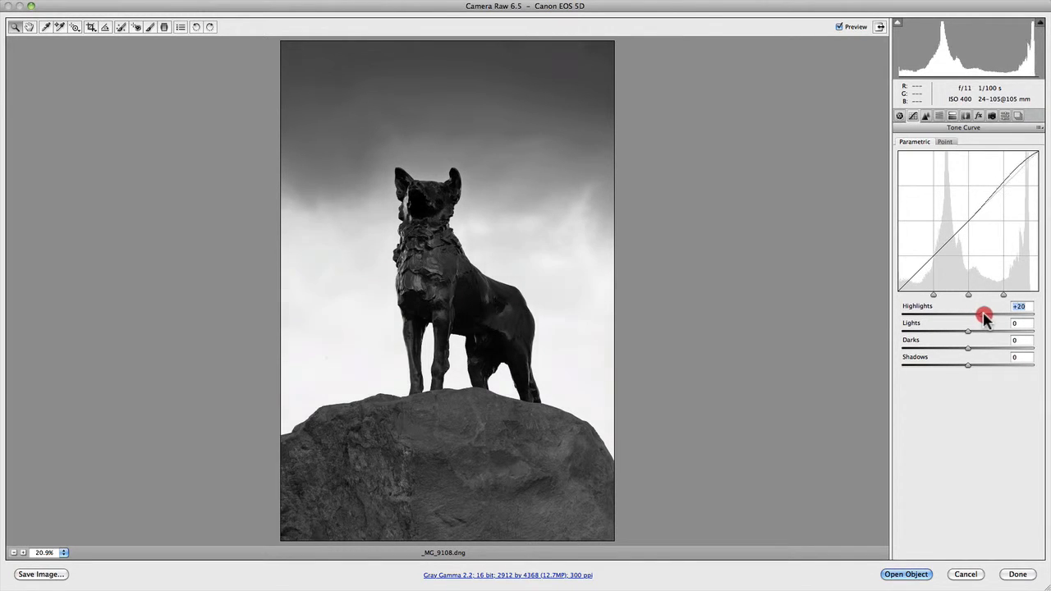
{"action": "left_click_drag", "start_coordinate": [985, 314], "coordinate": [1006, 315]}
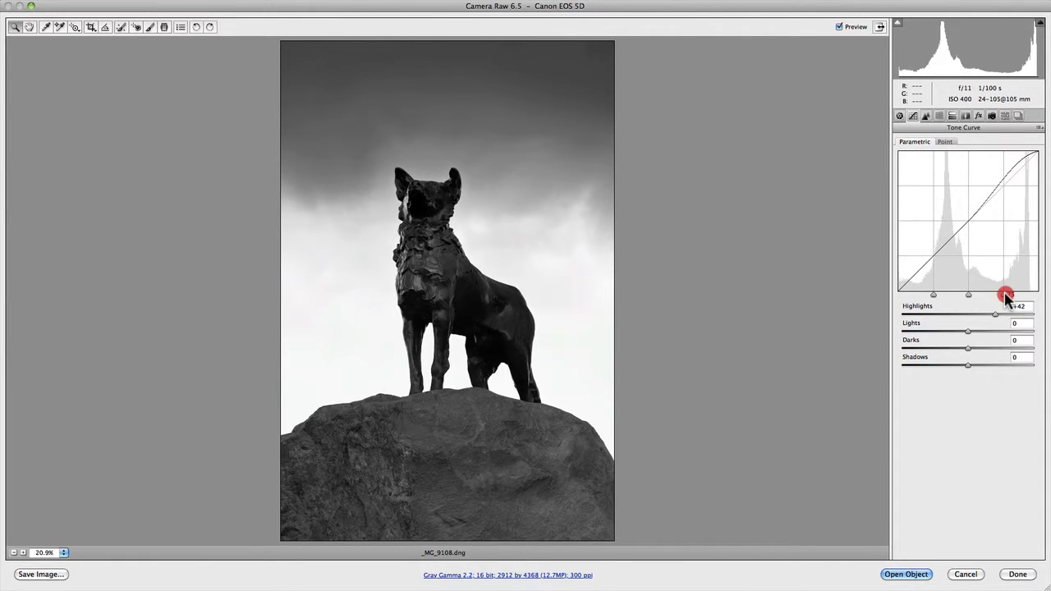
{"action": "left_click_drag", "start_coordinate": [1007, 294], "coordinate": [1012, 296]}
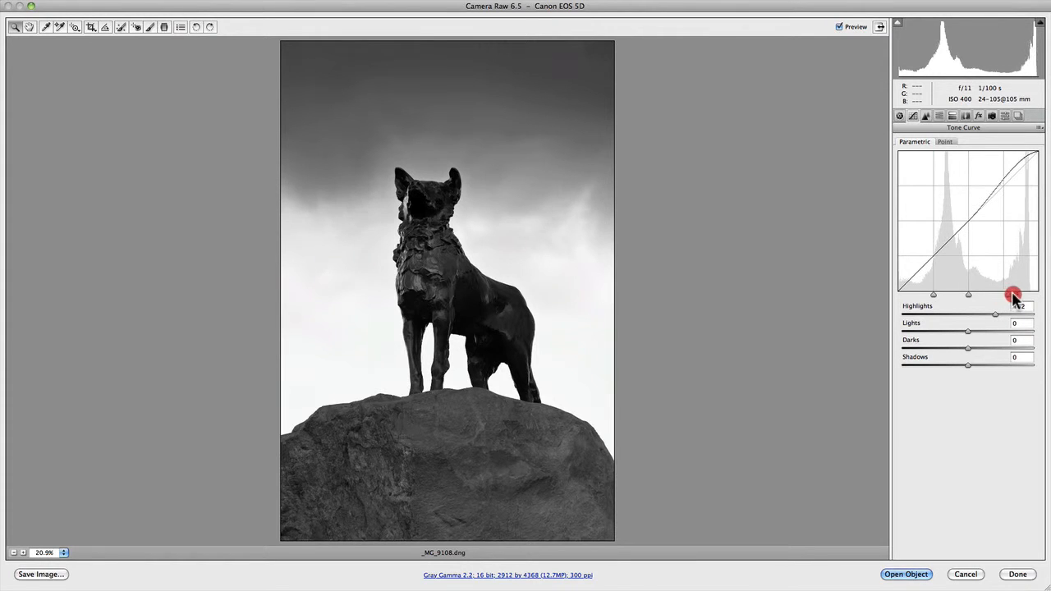
{"action": "left_click_drag", "start_coordinate": [996, 314], "coordinate": [1036, 314]}
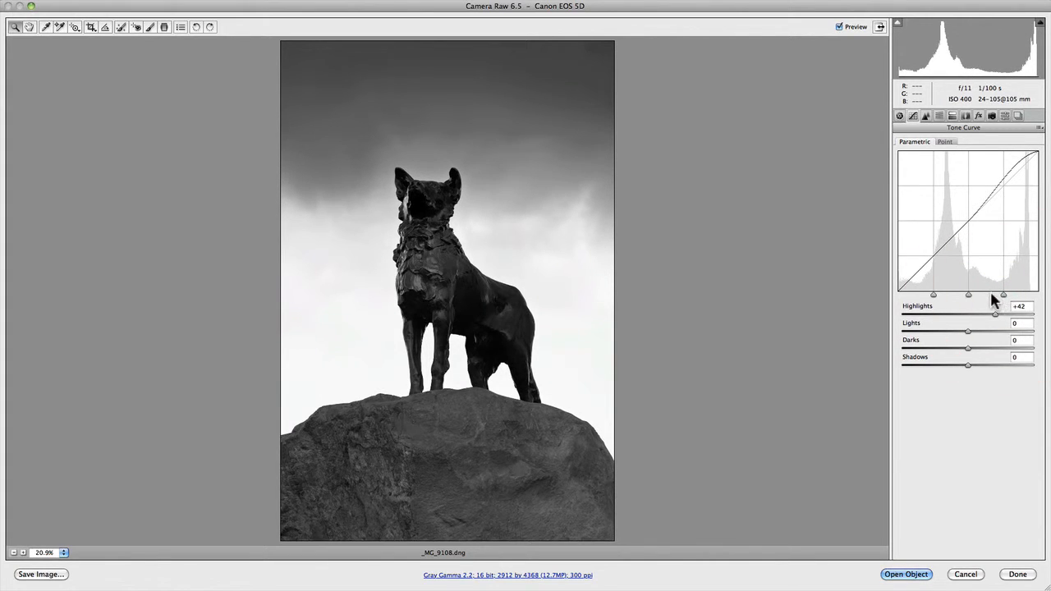
{"action": "left_click", "coordinate": [977, 296]}
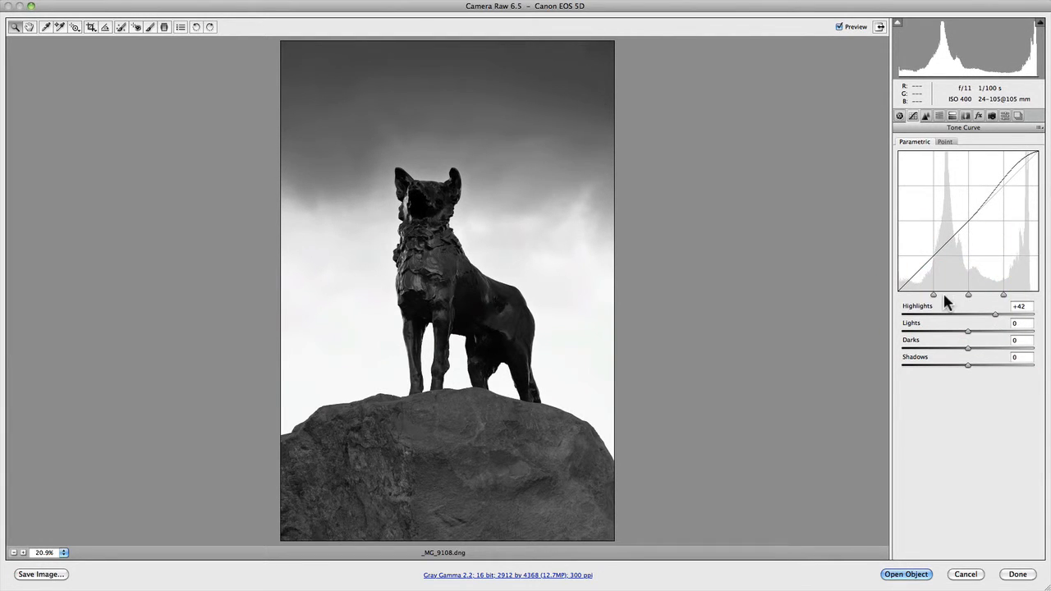
{"action": "left_click", "coordinate": [935, 296]}
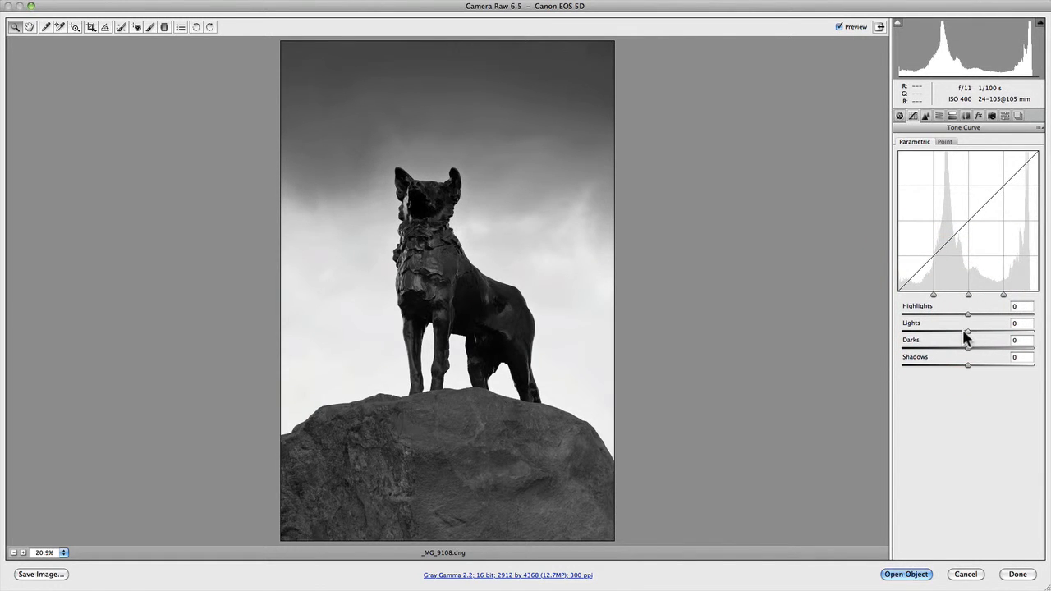
{"action": "left_click_drag", "start_coordinate": [968, 323], "coordinate": [1005, 331]}
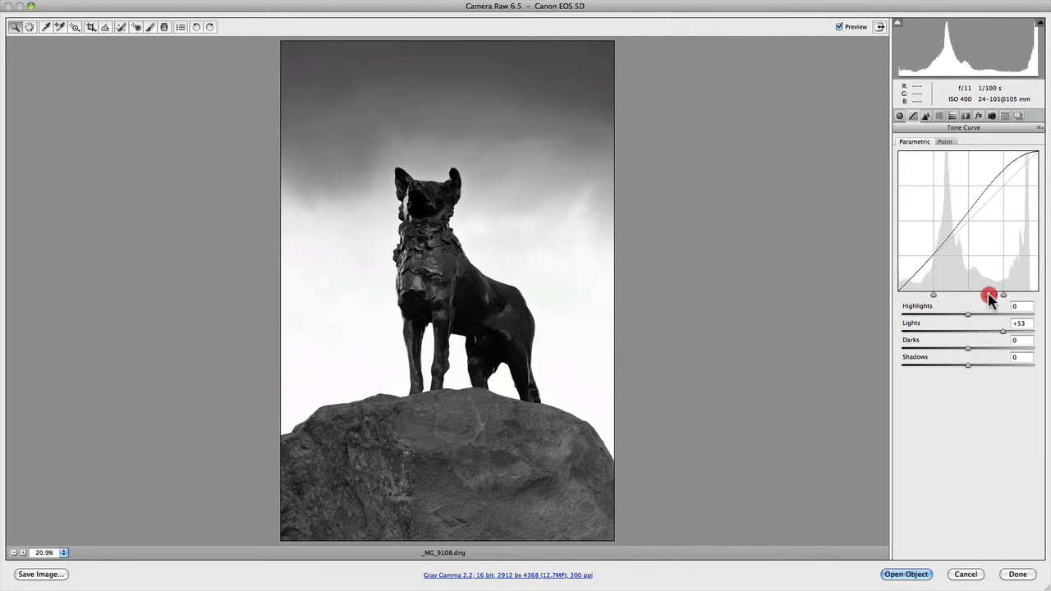
{"action": "left_click_drag", "start_coordinate": [990, 293], "coordinate": [955, 293]}
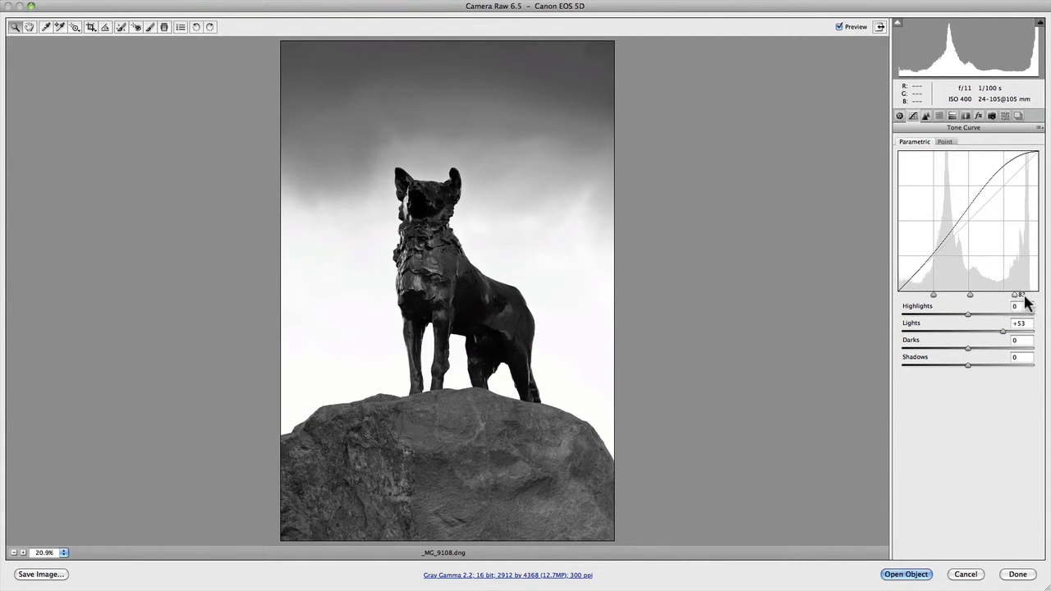
{"action": "left_click_drag", "start_coordinate": [1015, 295], "coordinate": [1001, 295]}
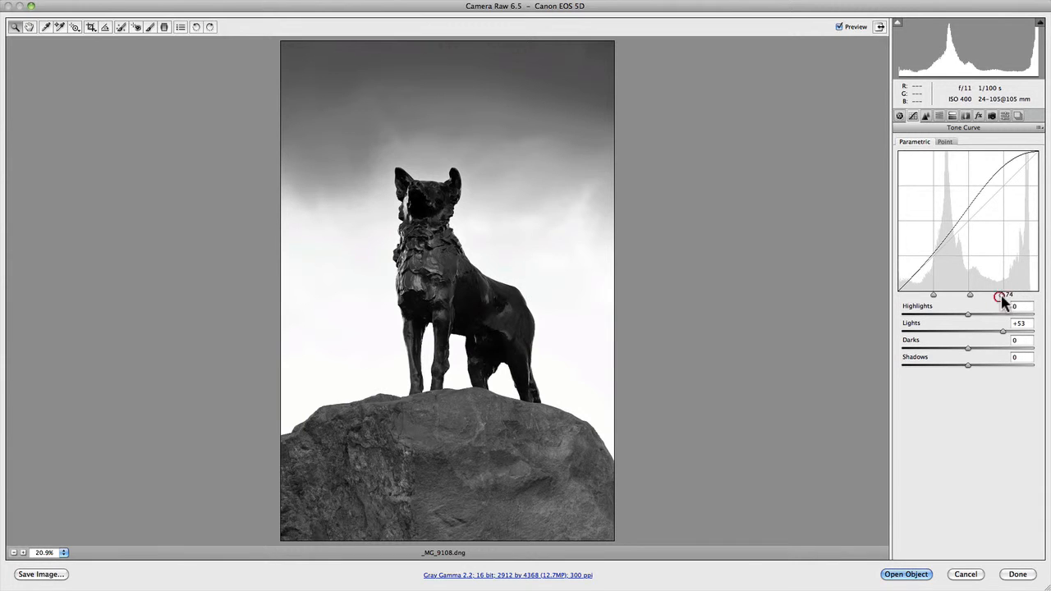
{"action": "left_click_drag", "start_coordinate": [1000, 296], "coordinate": [904, 295]}
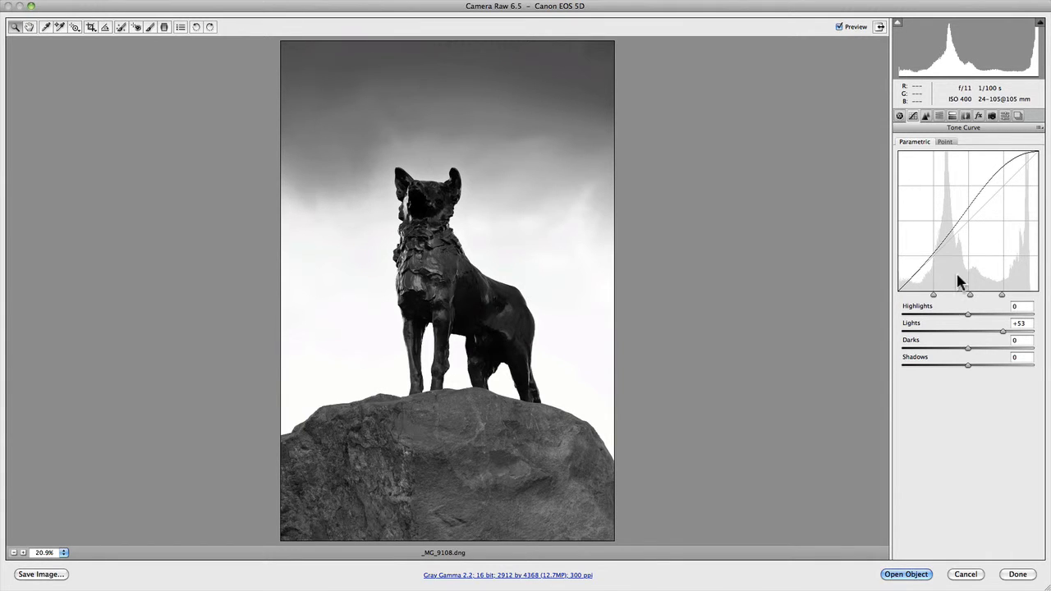
{"action": "mouse_move", "coordinate": [953, 283]}
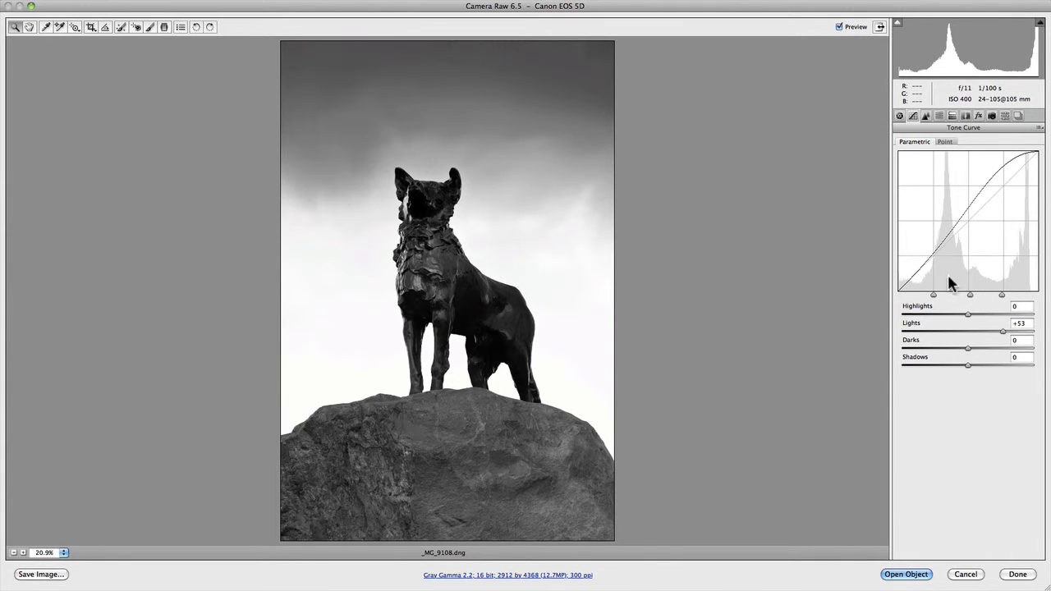
{"action": "mouse_move", "coordinate": [957, 286]}
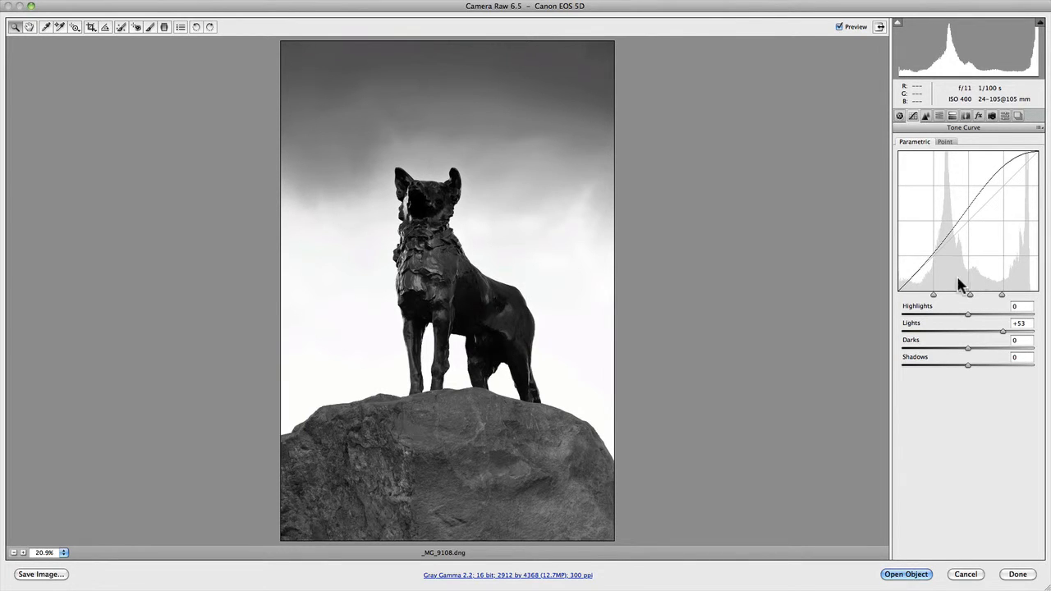
{"action": "mouse_move", "coordinate": [993, 276]}
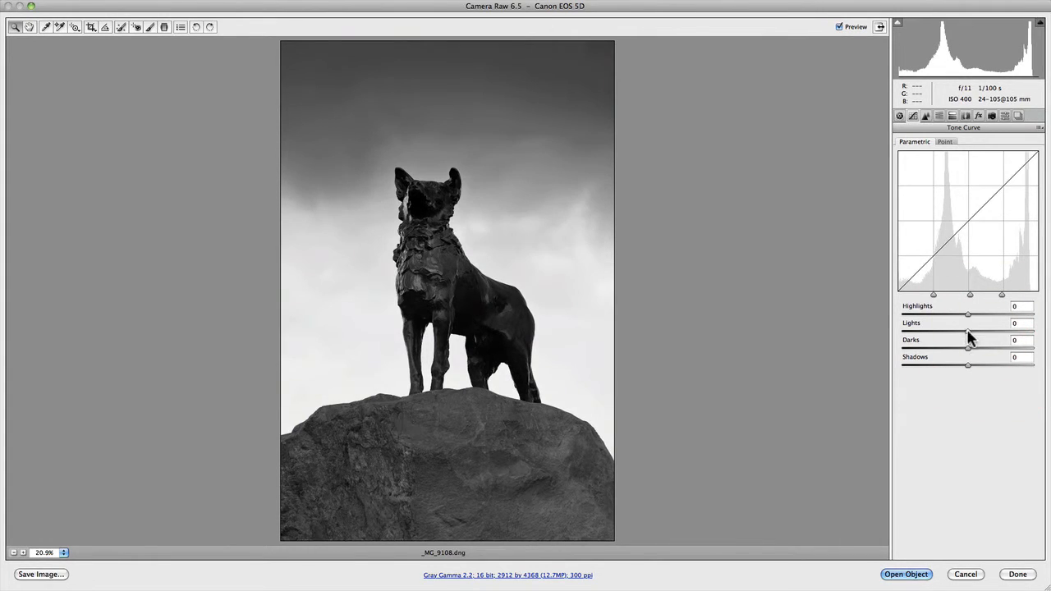
{"action": "left_click_drag", "start_coordinate": [968, 366], "coordinate": [976, 366]}
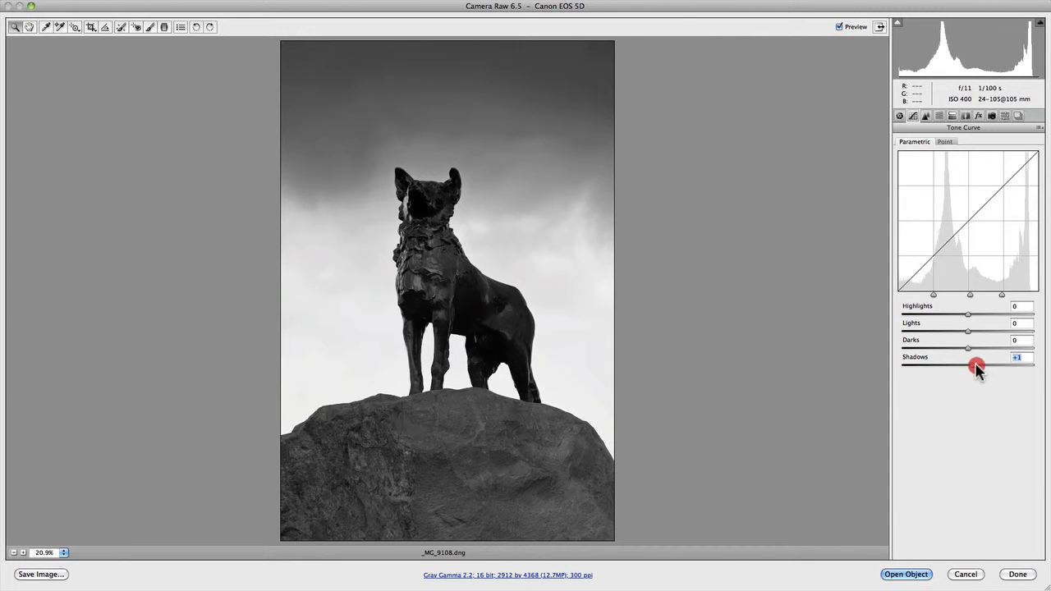
{"action": "left_click_drag", "start_coordinate": [977, 366], "coordinate": [994, 365]}
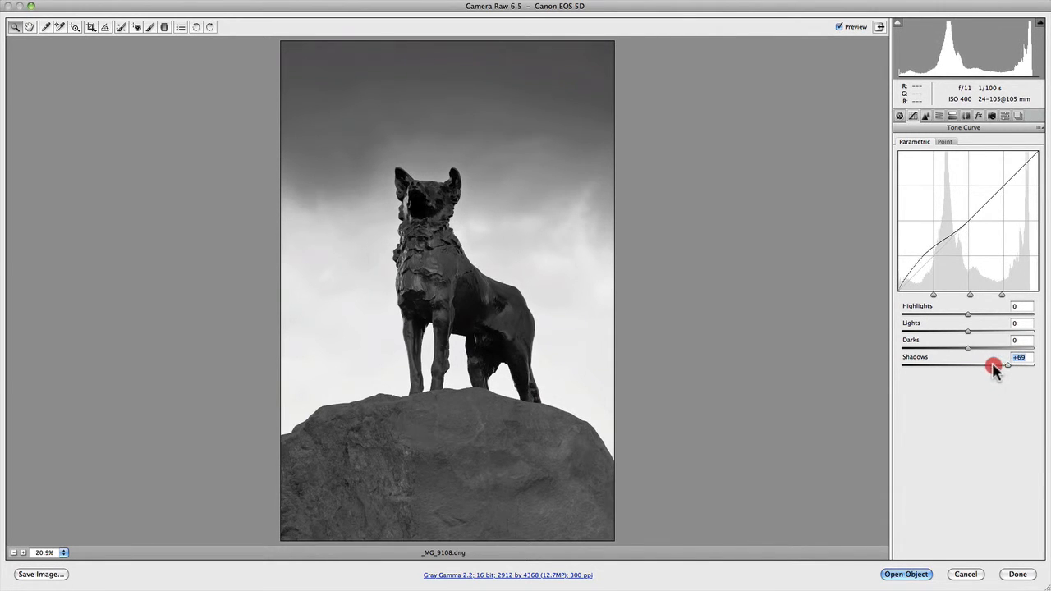
{"action": "left_click_drag", "start_coordinate": [1008, 365], "coordinate": [938, 365]}
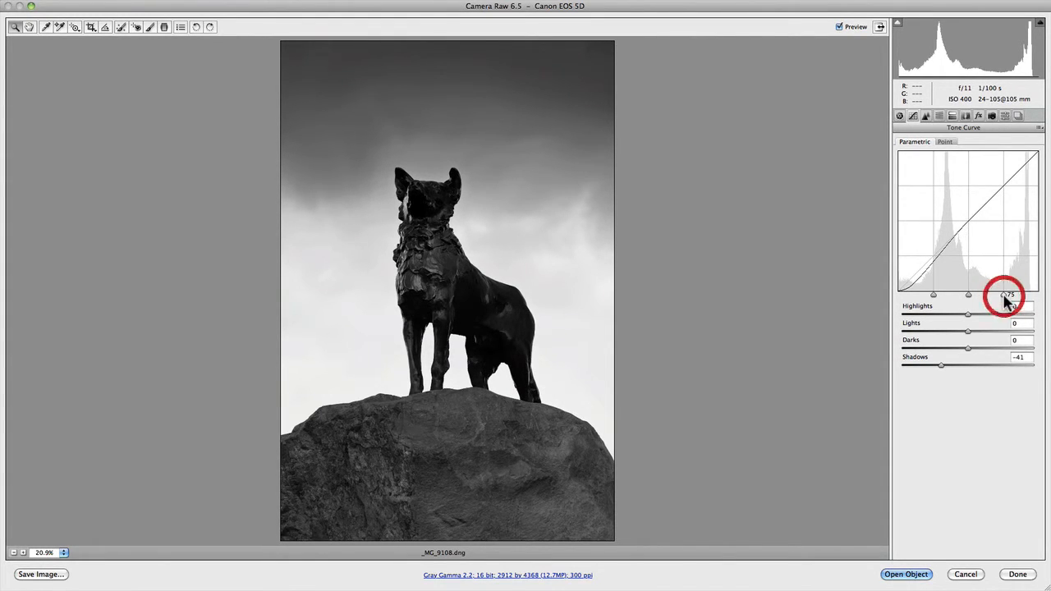
{"action": "left_click_drag", "start_coordinate": [1003, 315], "coordinate": [969, 314]}
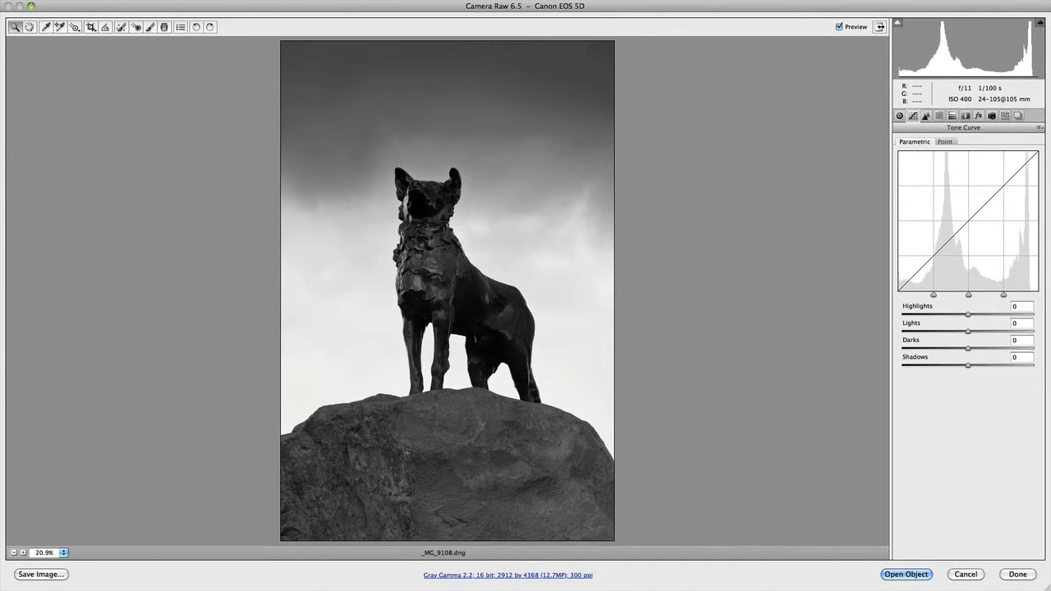
Confirm the Parametric sliders stay at 0, then switch to the Point curve showing Medium Contrast.
{"action": "left_click", "coordinate": [1020, 356]}
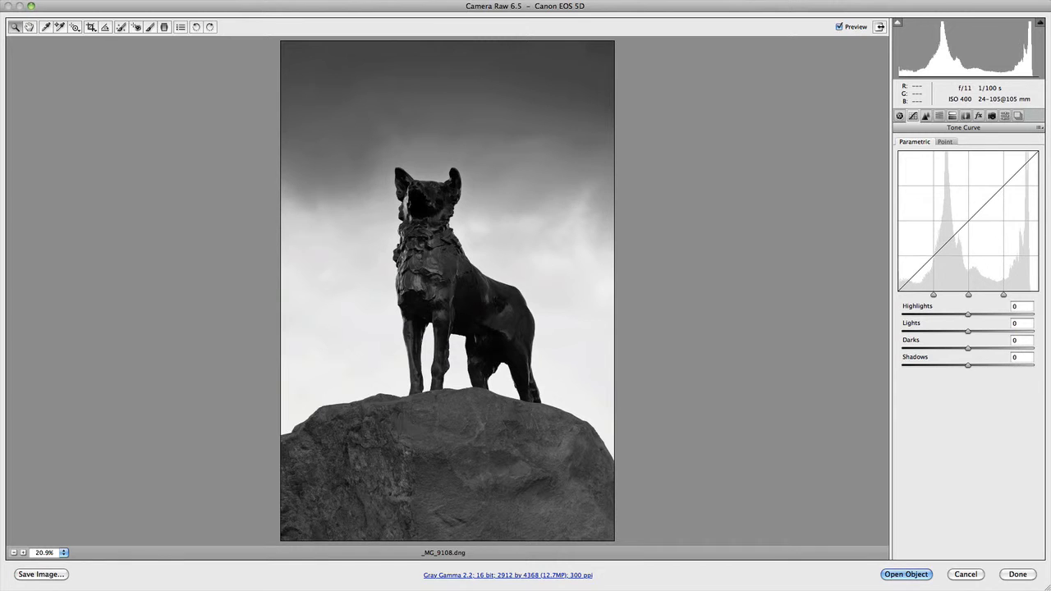
{"action": "left_click", "coordinate": [1019, 357]}
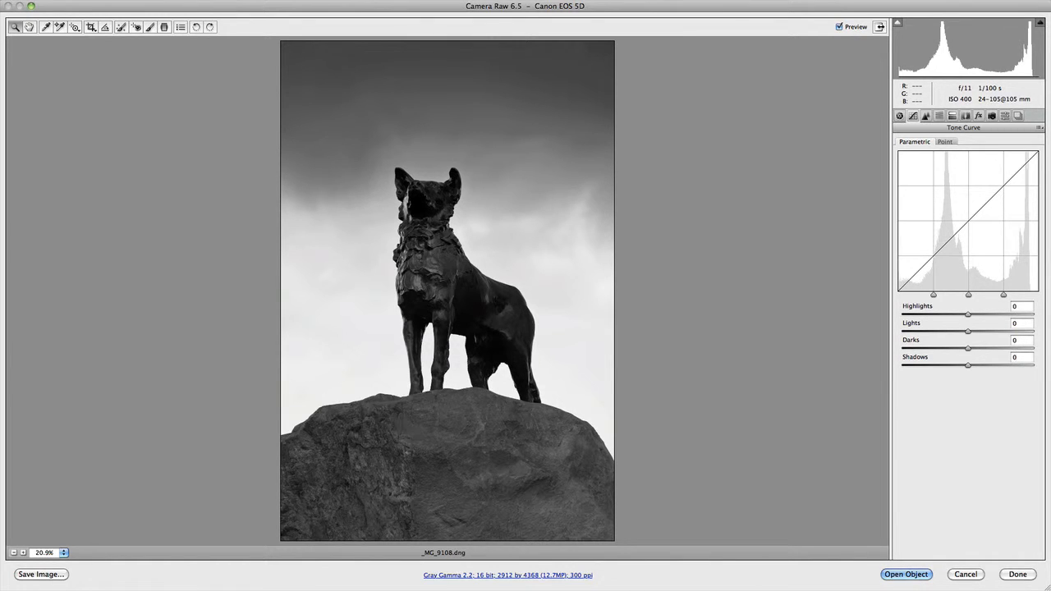
{"action": "left_click", "coordinate": [1021, 357]}
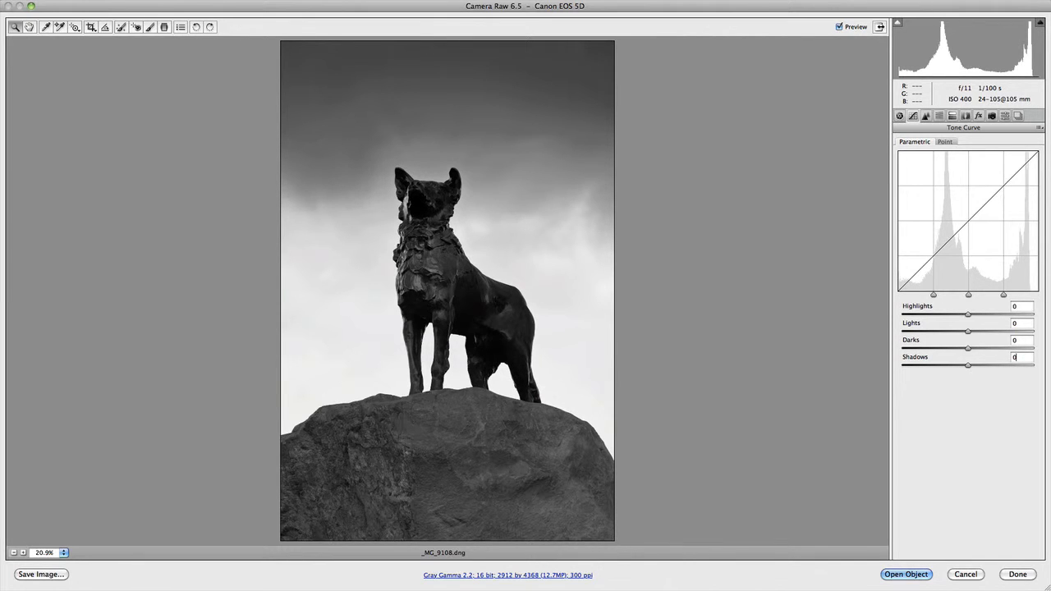
{"action": "left_click", "coordinate": [944, 142]}
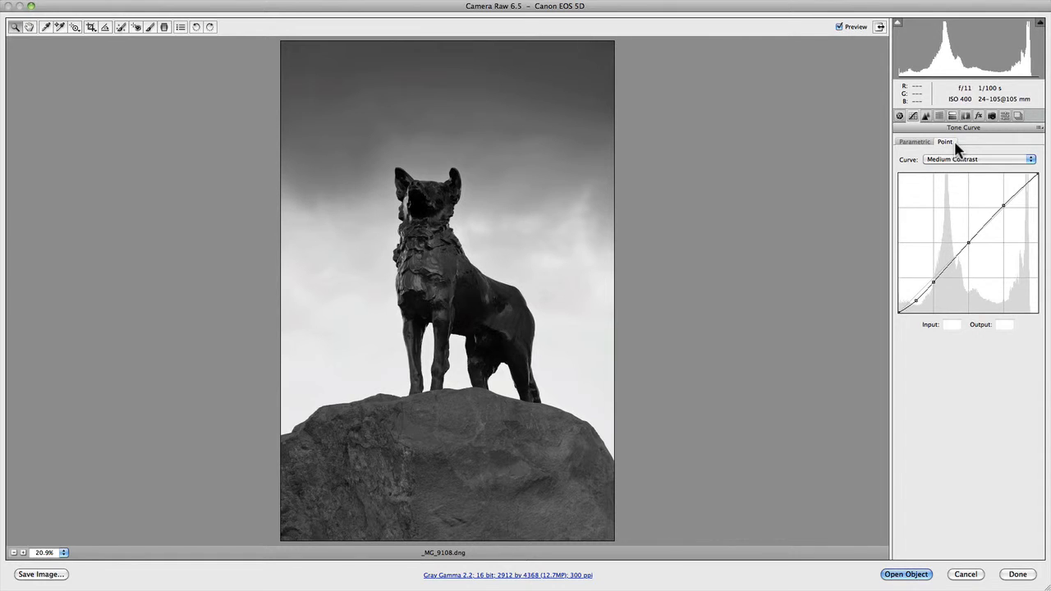
Try the Linear and Strong Contrast curve presets, then make the curve a straight Custom line.
{"action": "left_click", "coordinate": [1032, 159]}
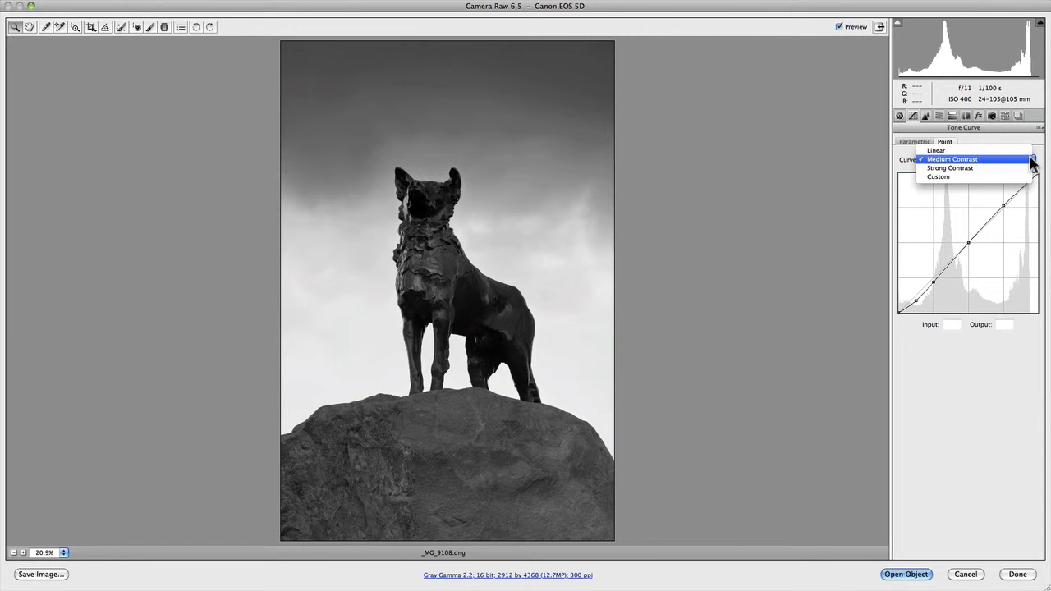
{"action": "left_click", "coordinate": [937, 150]}
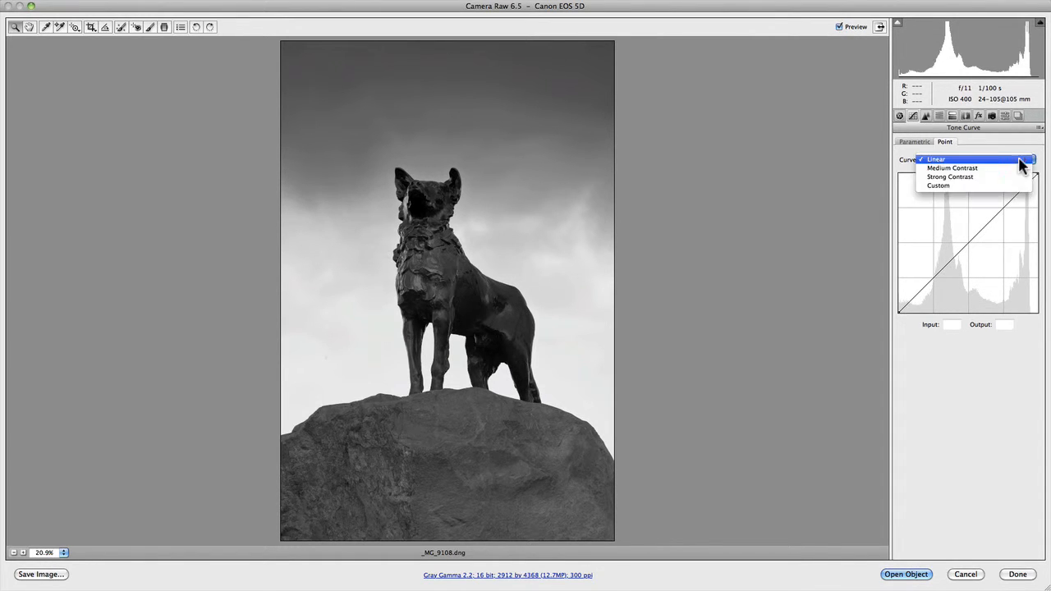
{"action": "left_click", "coordinate": [953, 168]}
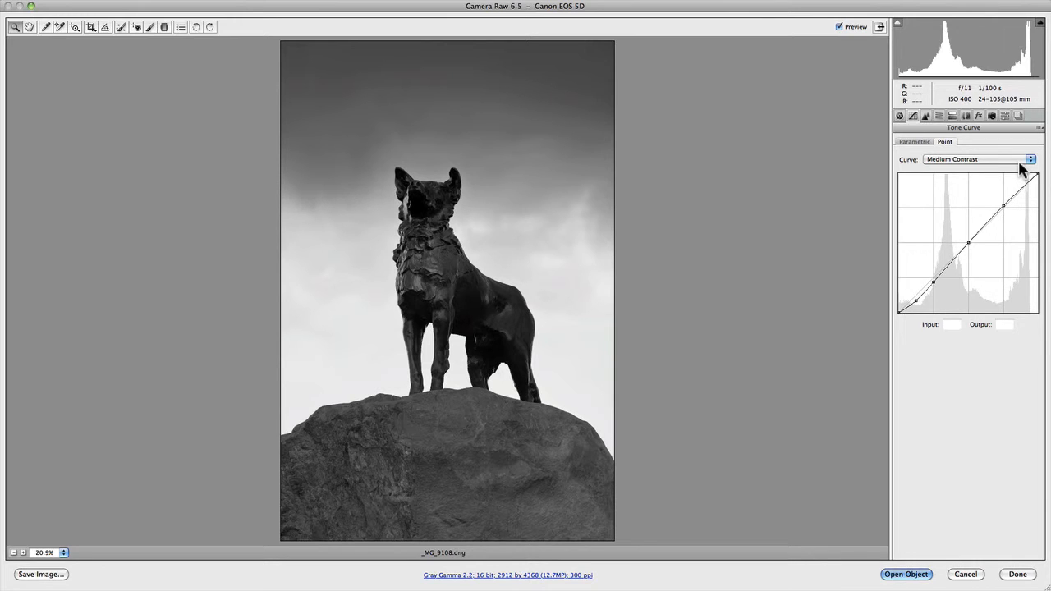
{"action": "left_click", "coordinate": [1031, 159]}
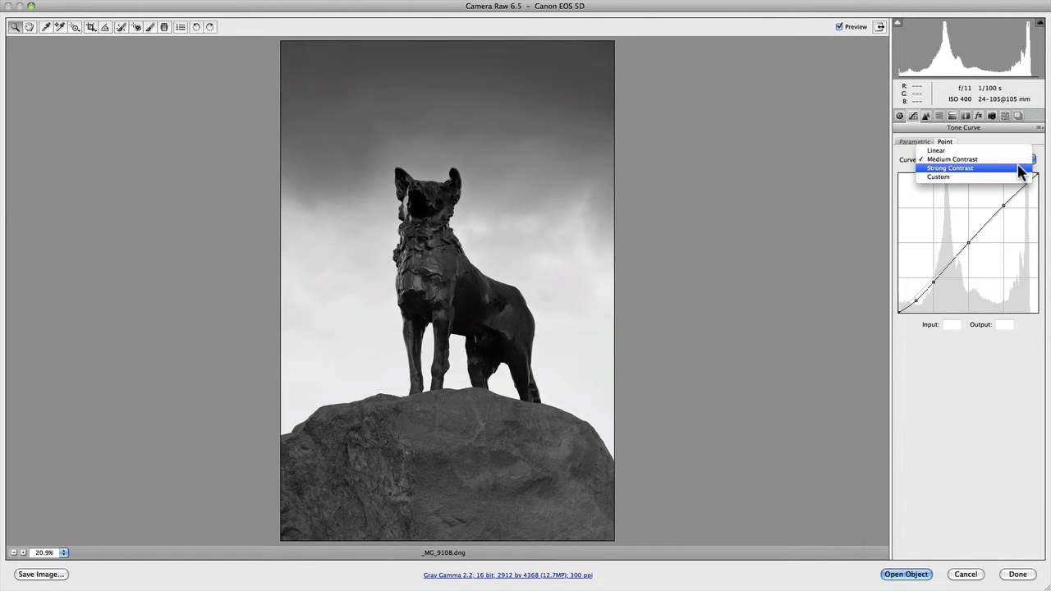
{"action": "left_click", "coordinate": [950, 167]}
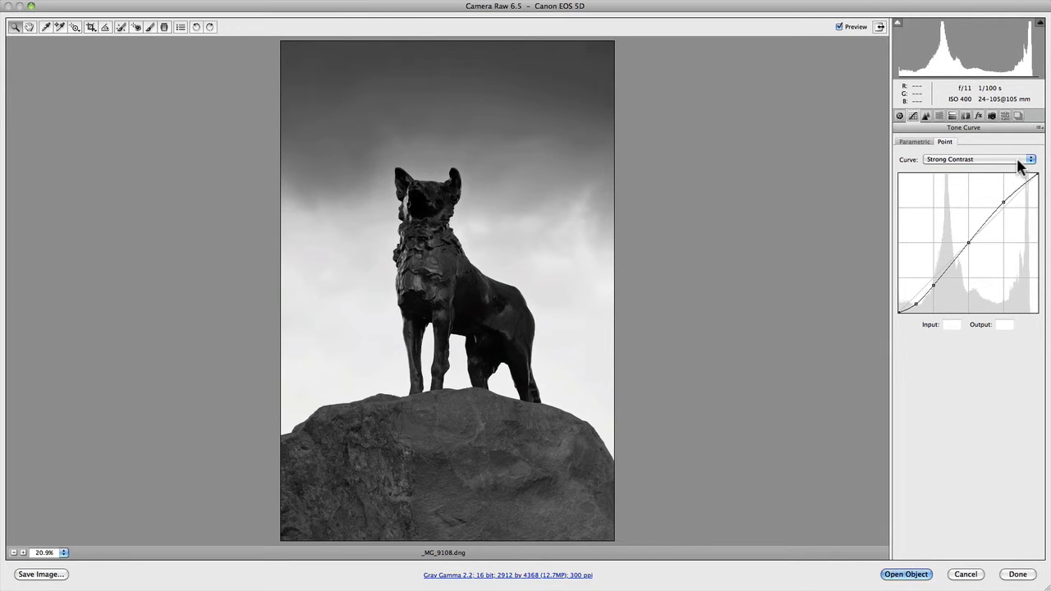
{"action": "left_click", "coordinate": [1030, 159]}
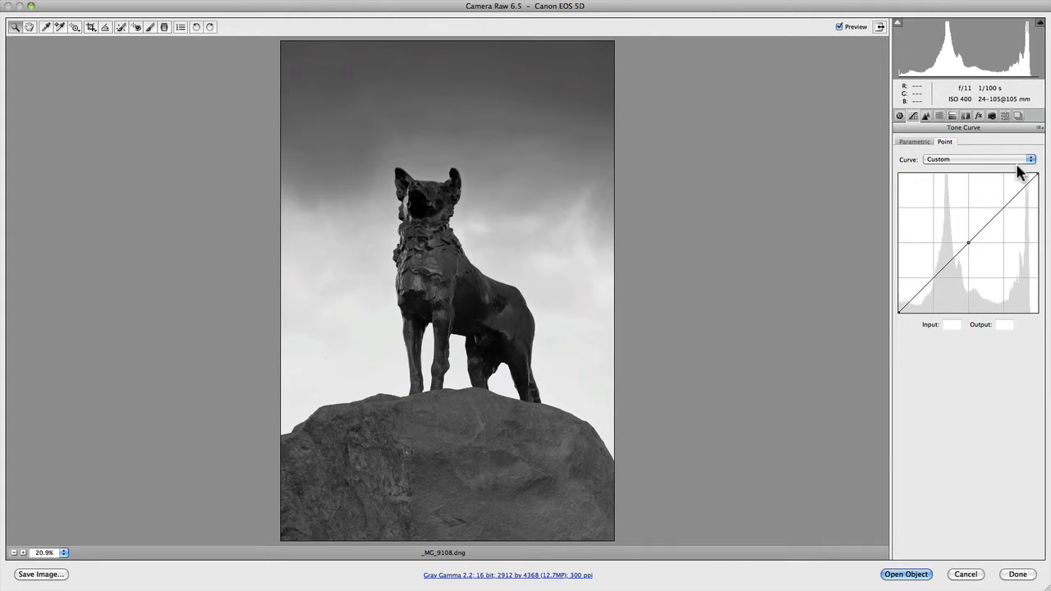
{"action": "mouse_move", "coordinate": [1010, 205]}
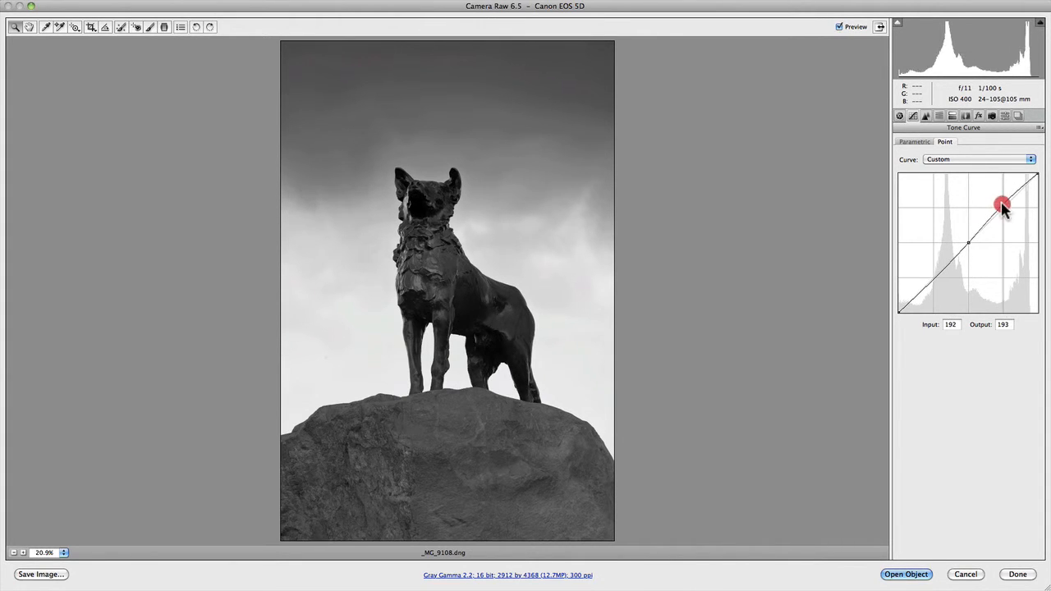
Test brightening the upper curve point, then pull it below the diagonal to Input 210, Output 188.
{"action": "left_click_drag", "start_coordinate": [1003, 204], "coordinate": [995, 202]}
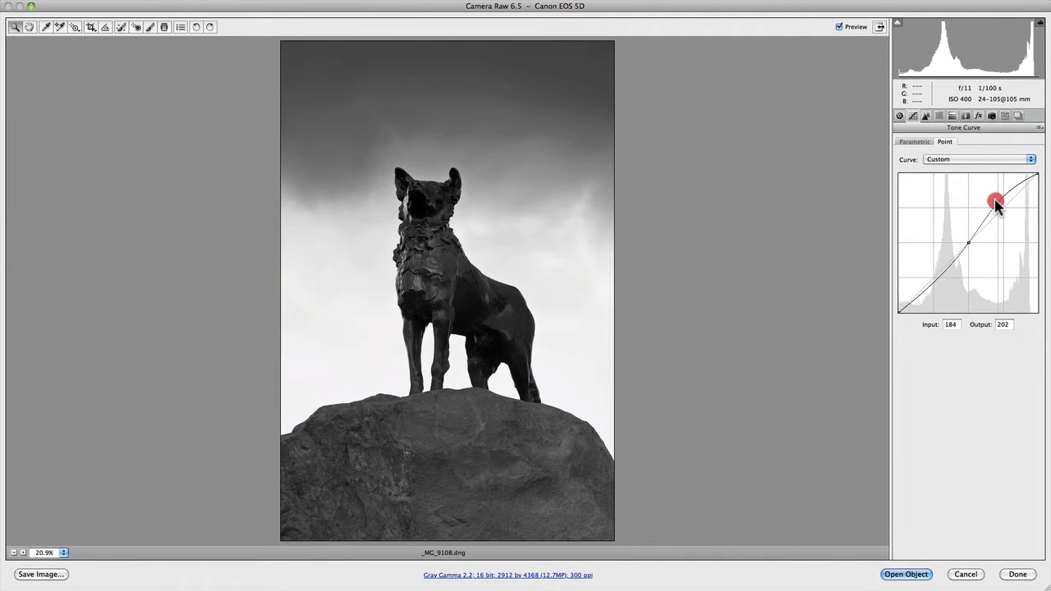
{"action": "left_click_drag", "start_coordinate": [996, 202], "coordinate": [991, 200]}
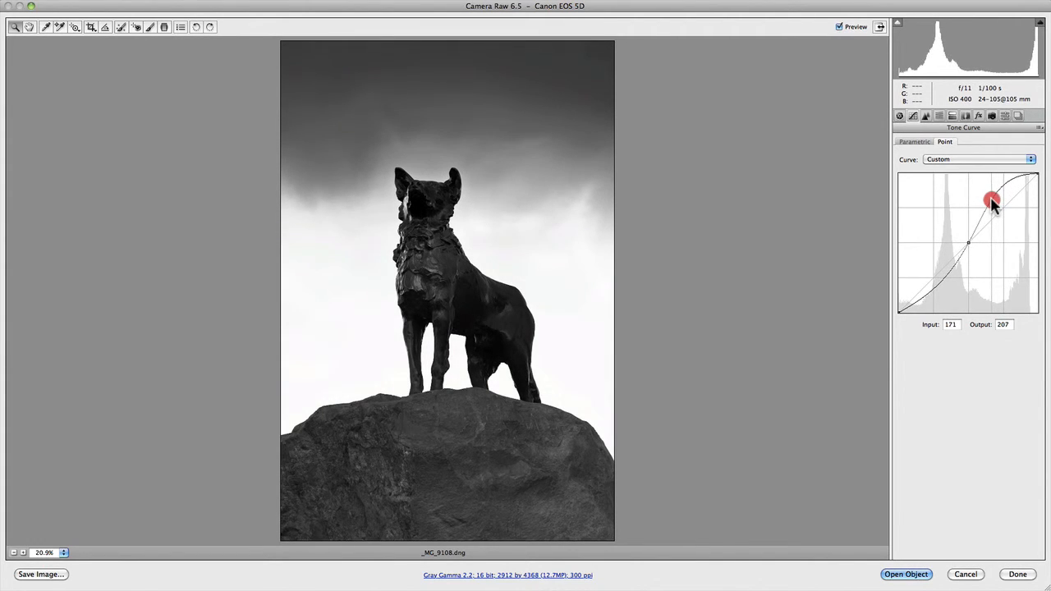
{"action": "left_click_drag", "start_coordinate": [992, 200], "coordinate": [991, 199]}
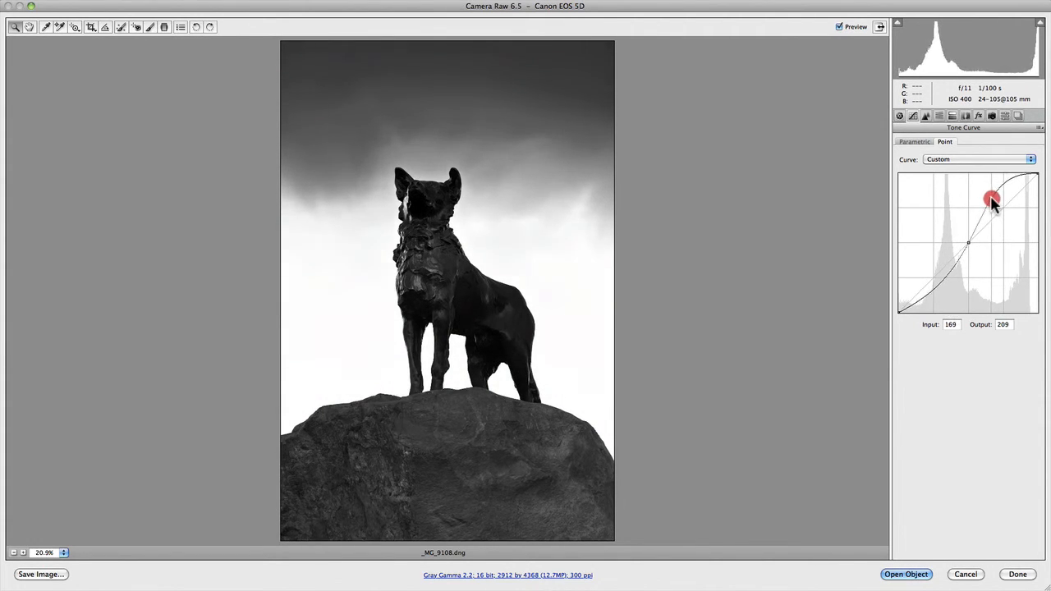
{"action": "left_click_drag", "start_coordinate": [992, 200], "coordinate": [989, 199]}
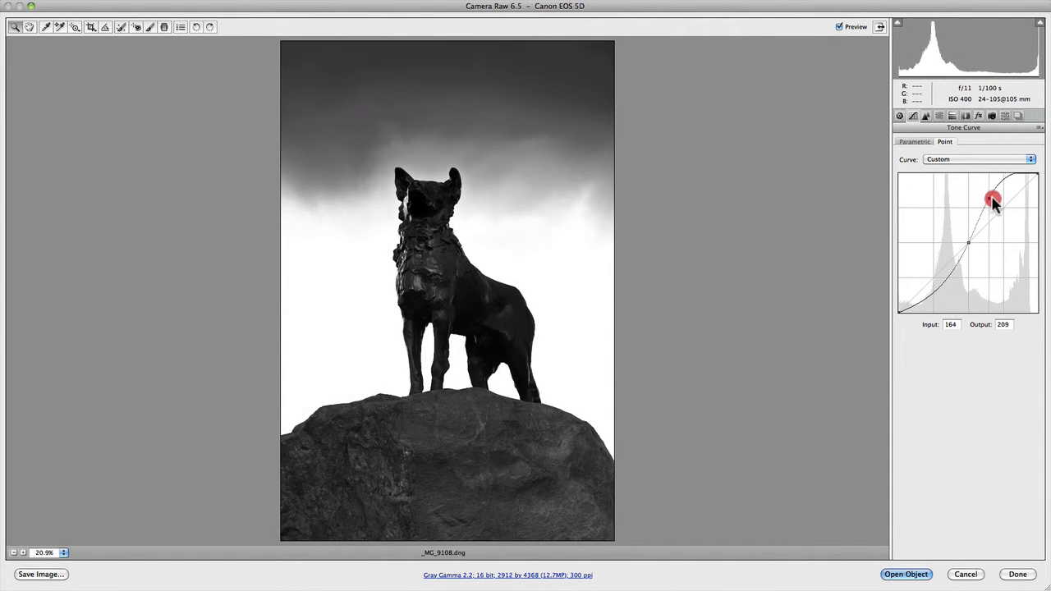
{"action": "left_click_drag", "start_coordinate": [993, 200], "coordinate": [997, 201]}
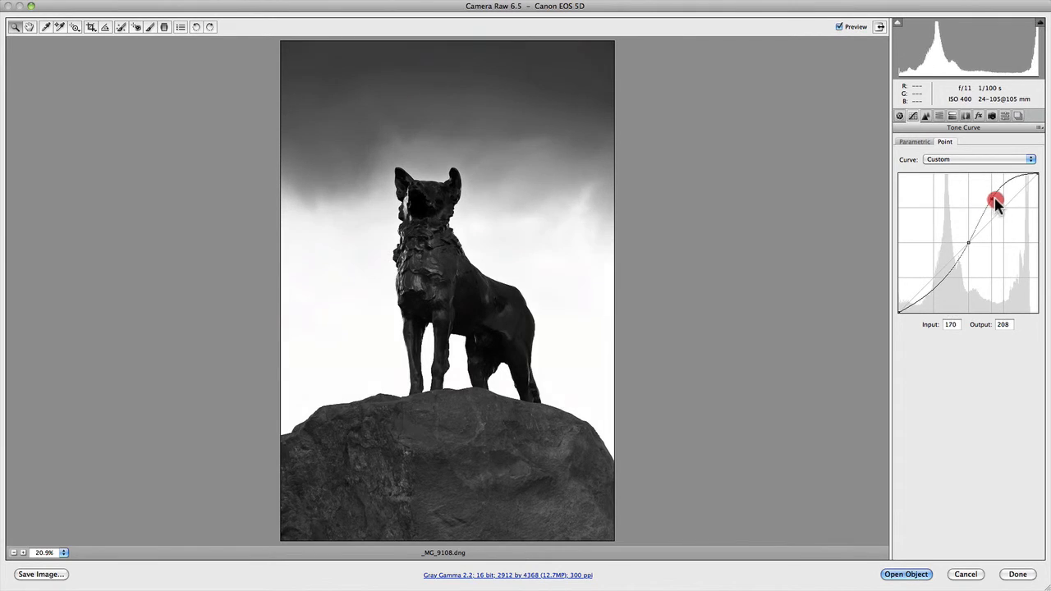
{"action": "left_click_drag", "start_coordinate": [994, 199], "coordinate": [1009, 208]}
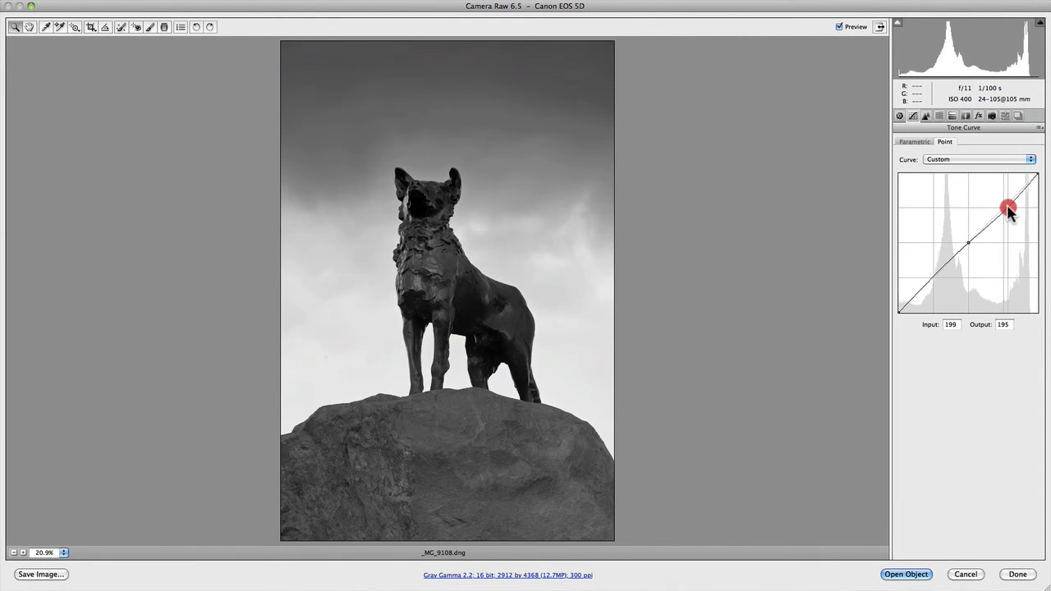
{"action": "left_click_drag", "start_coordinate": [1009, 207], "coordinate": [1014, 212]}
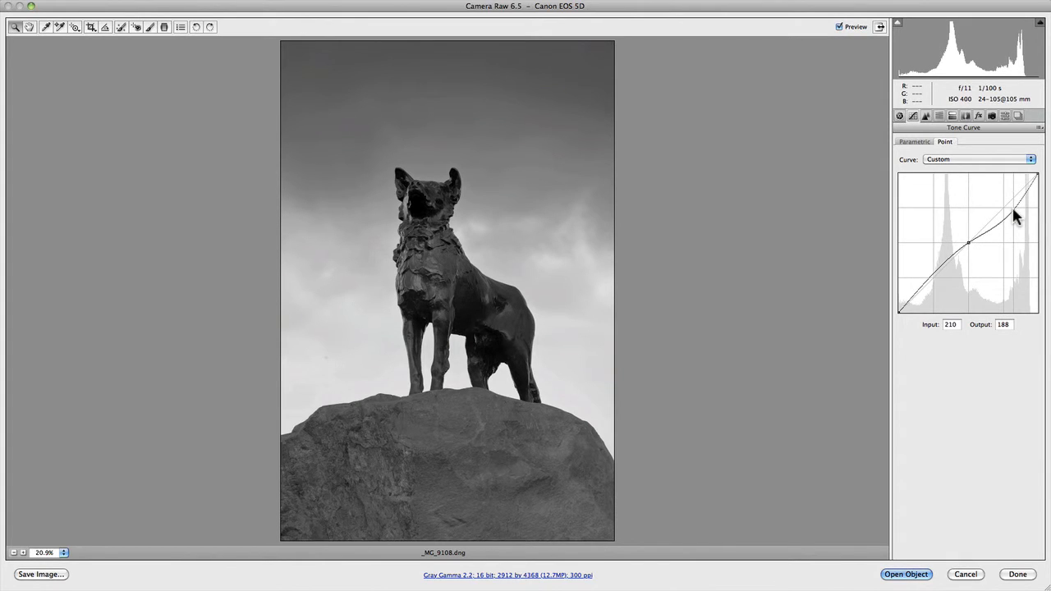
{"action": "mouse_move", "coordinate": [1015, 210]}
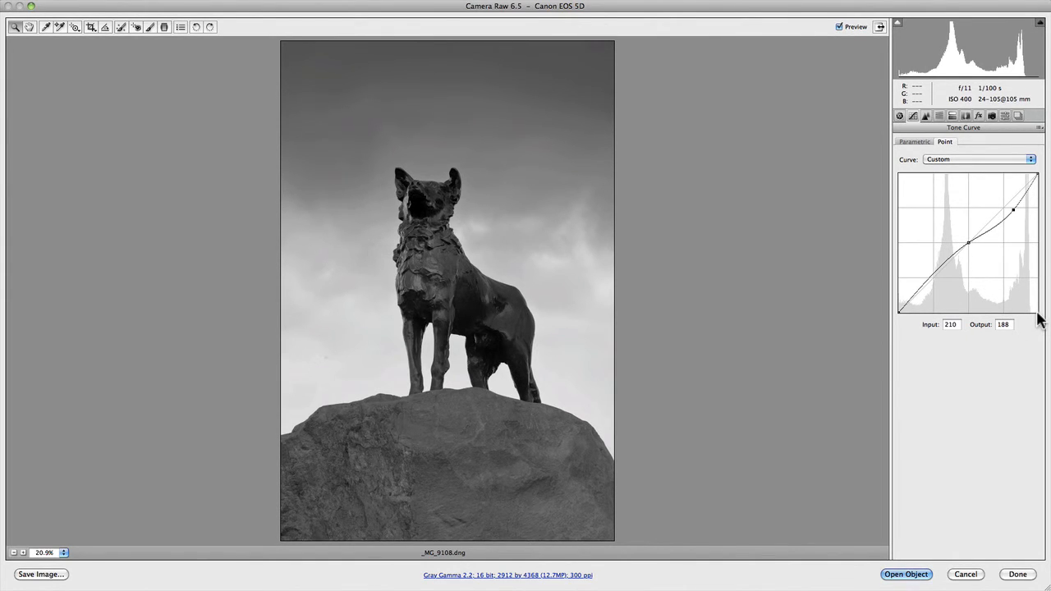
{"action": "mouse_move", "coordinate": [947, 333]}
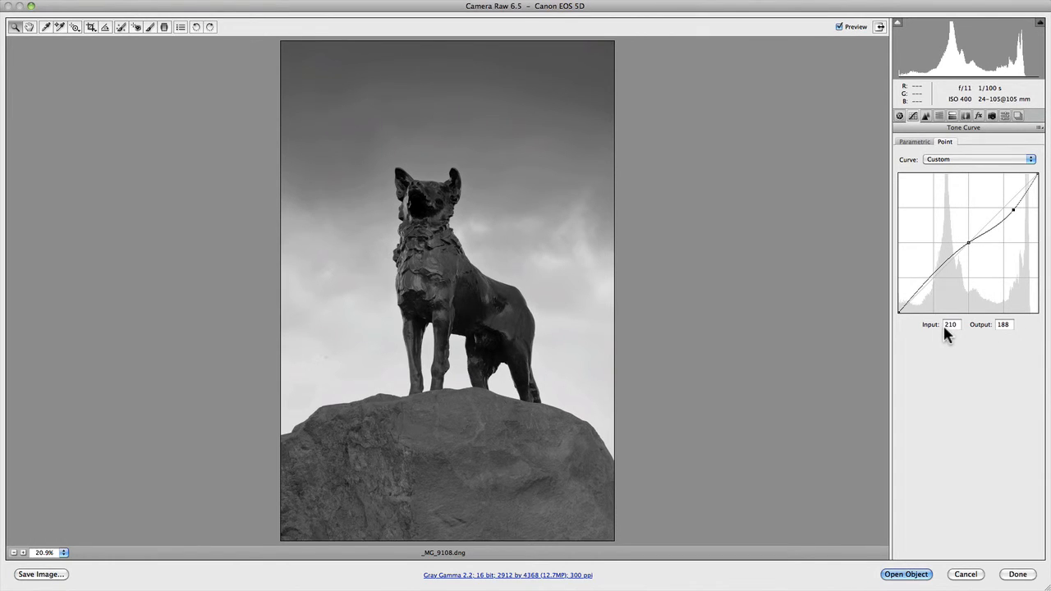
{"action": "mouse_move", "coordinate": [1010, 335]}
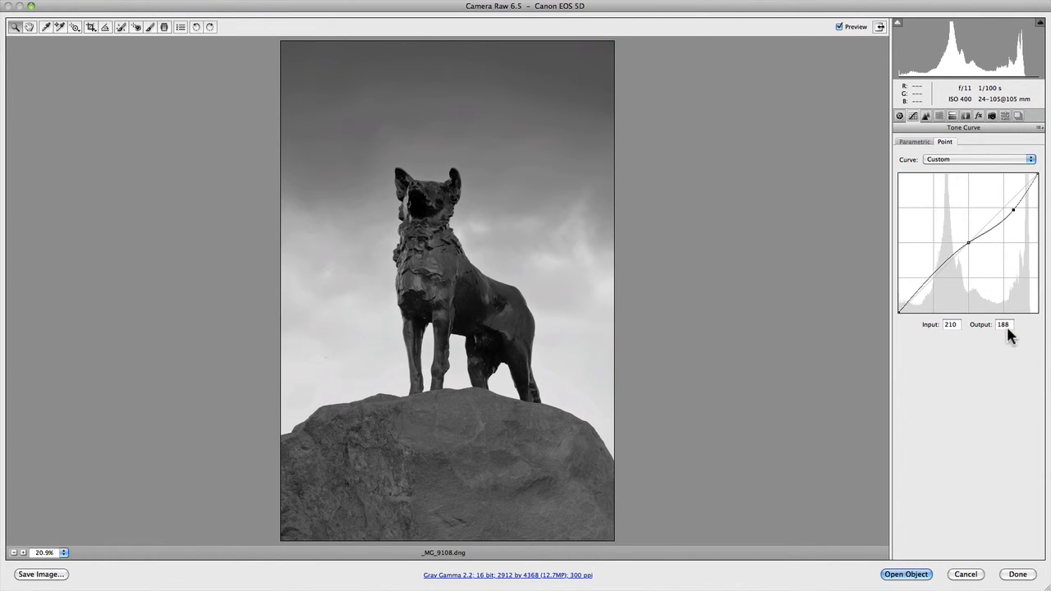
{"action": "mouse_move", "coordinate": [1014, 209]}
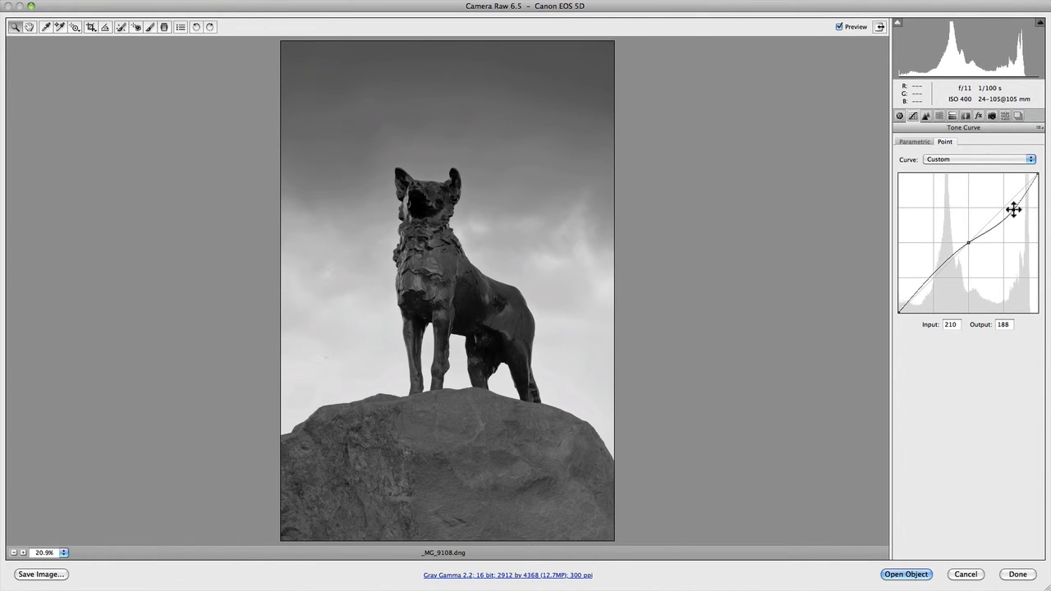
{"action": "left_click_drag", "start_coordinate": [1015, 209], "coordinate": [1020, 219]}
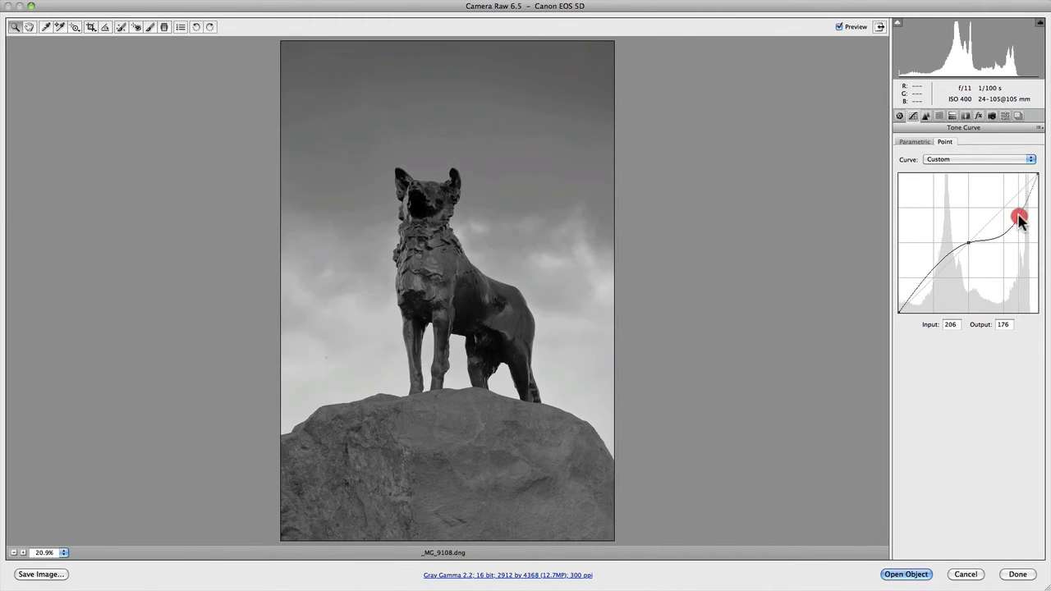
{"action": "left_click_drag", "start_coordinate": [1020, 217], "coordinate": [1015, 212]}
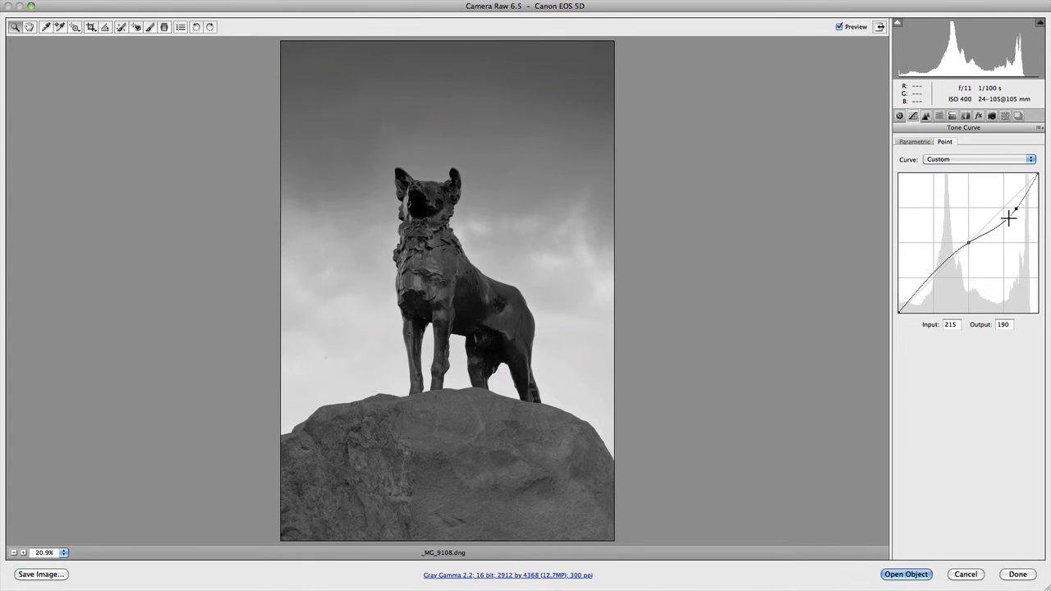
Add a point near input 173 and reshape the upper point to 210/172.
{"action": "left_click_drag", "start_coordinate": [1016, 208], "coordinate": [994, 232]}
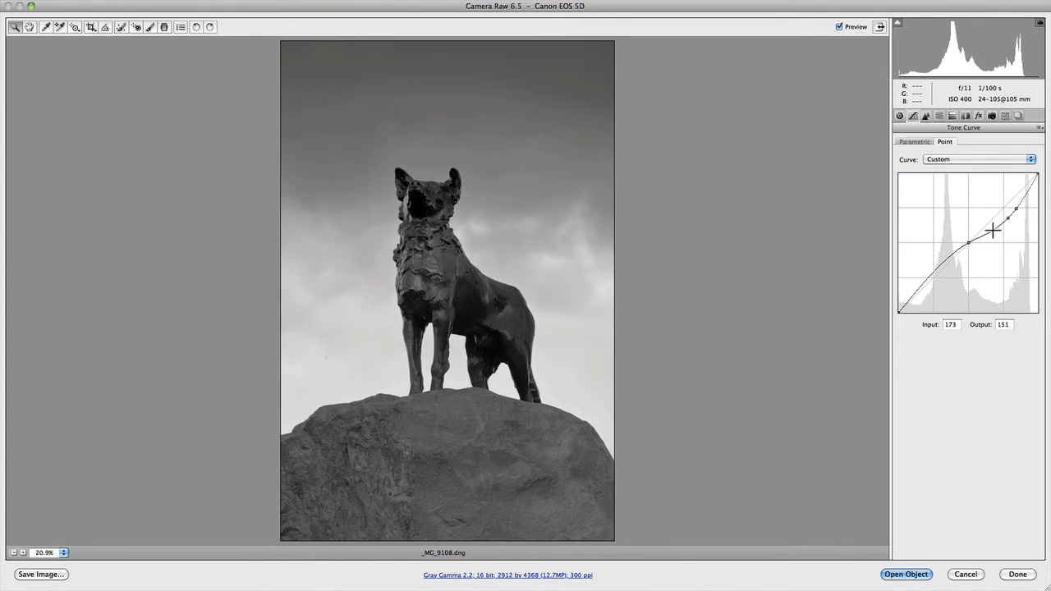
{"action": "left_click_drag", "start_coordinate": [993, 232], "coordinate": [983, 238]}
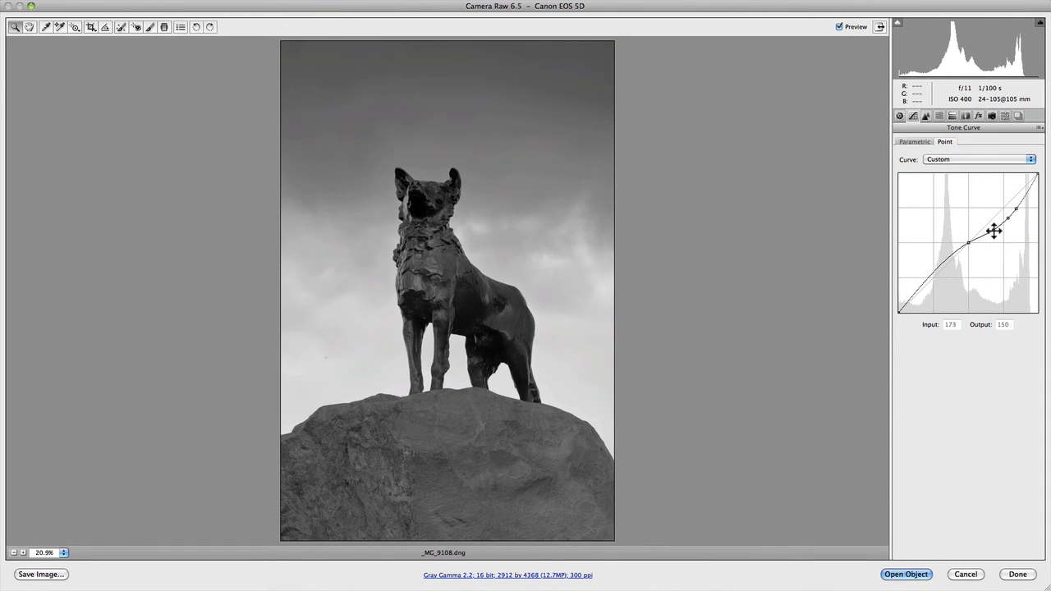
{"action": "left_click_drag", "start_coordinate": [994, 231], "coordinate": [1015, 218]}
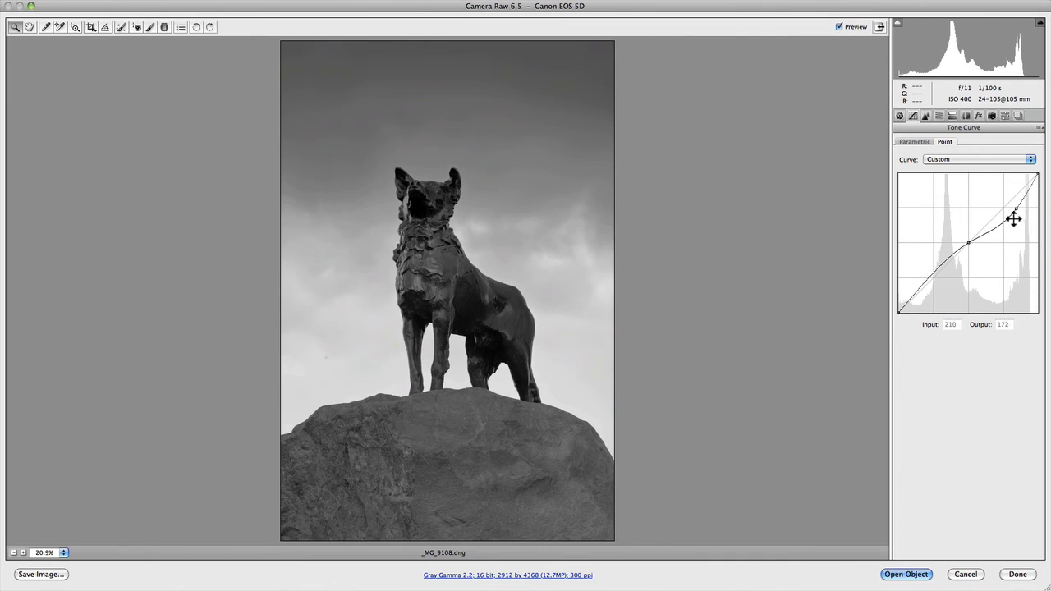